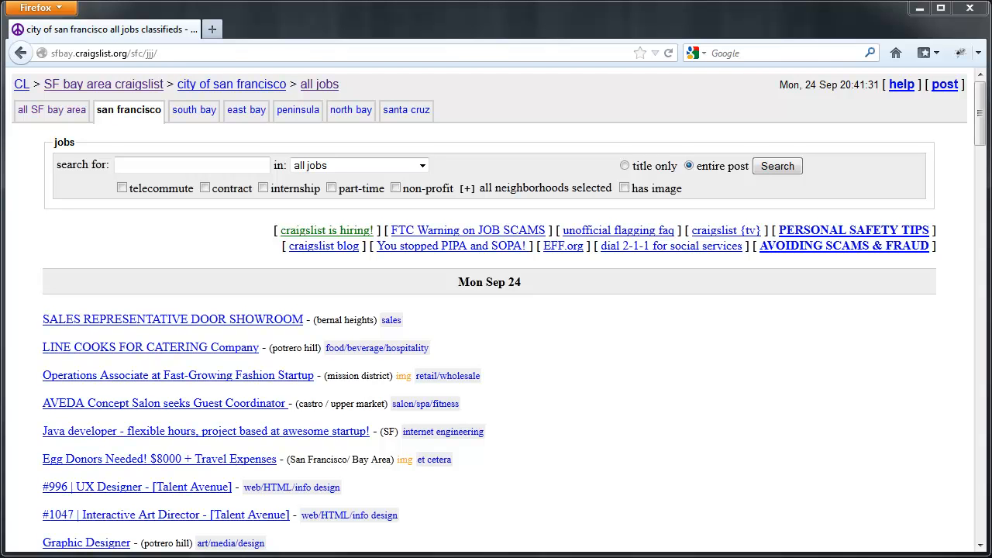
# Search craigslist jobs for 'analyst' and scroll to the bottom of the 167 results.
pyautogui.click(192, 165)
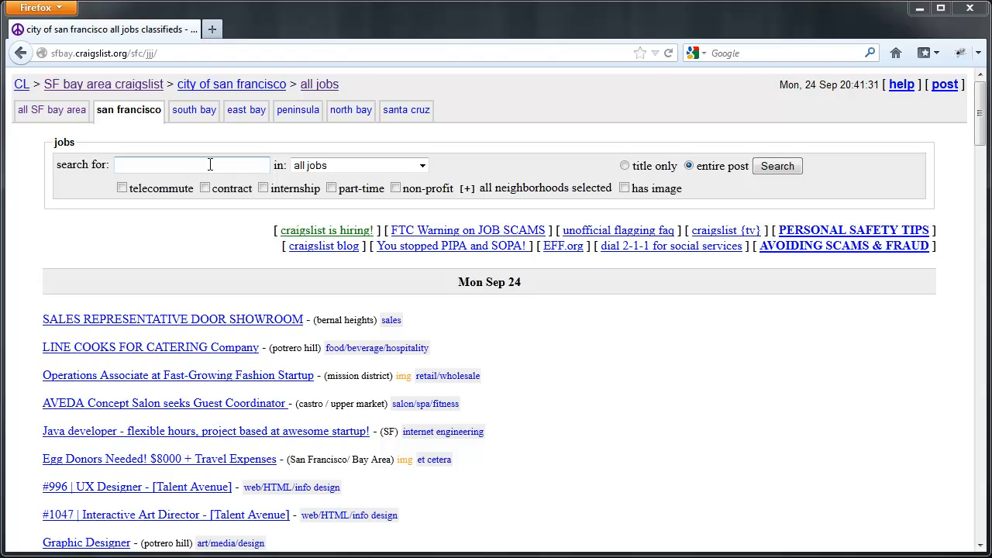
pyautogui.write('analyst')
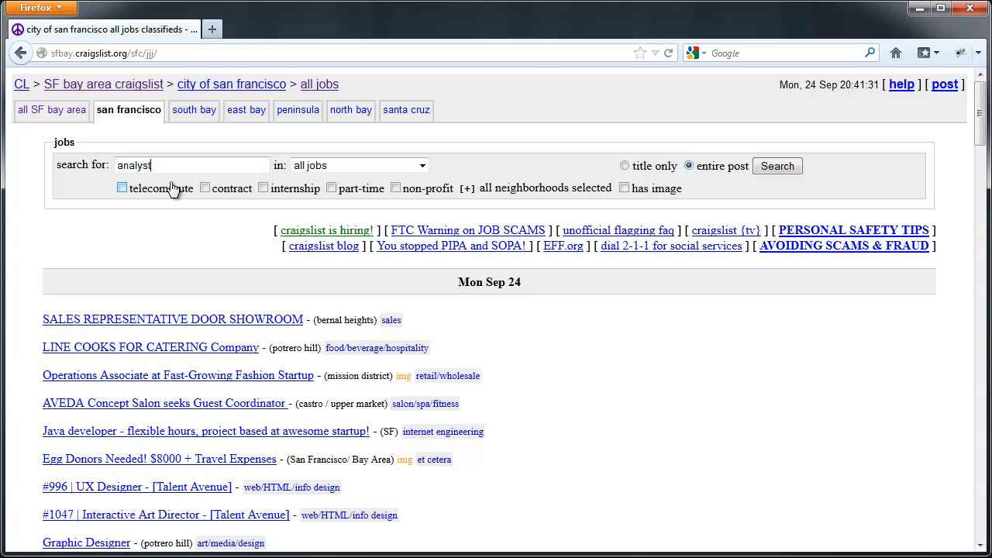
pyautogui.click(777, 166)
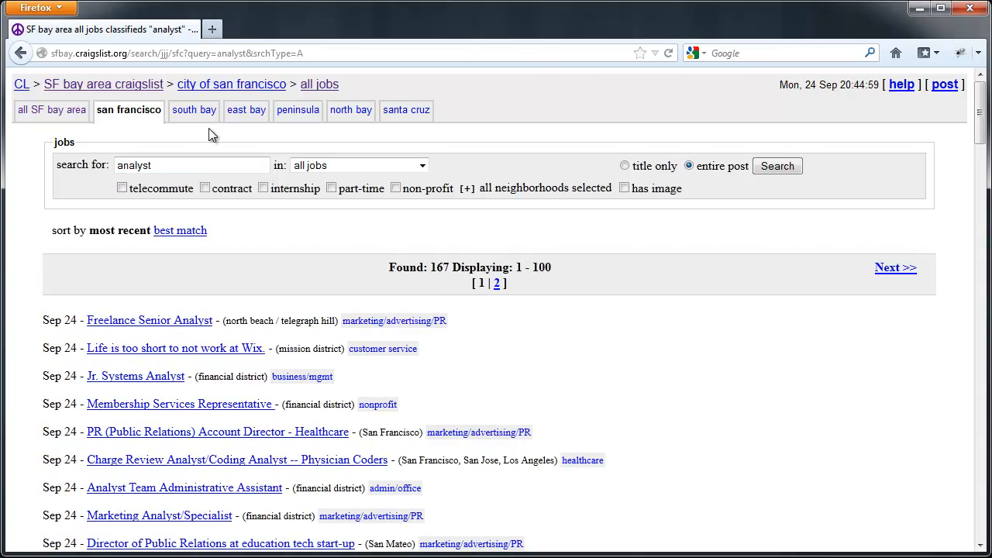
pyautogui.scroll(-3)
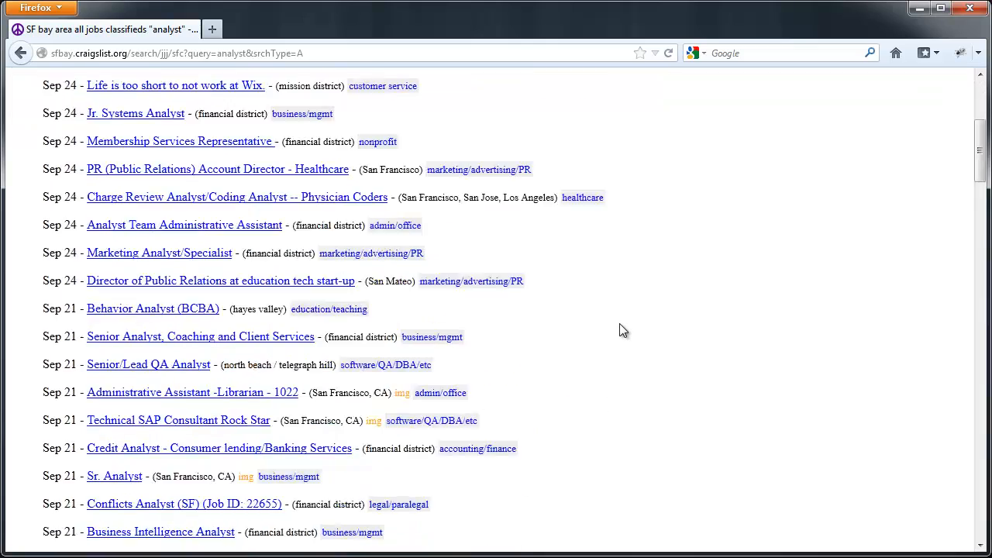
pyautogui.scroll(-3)
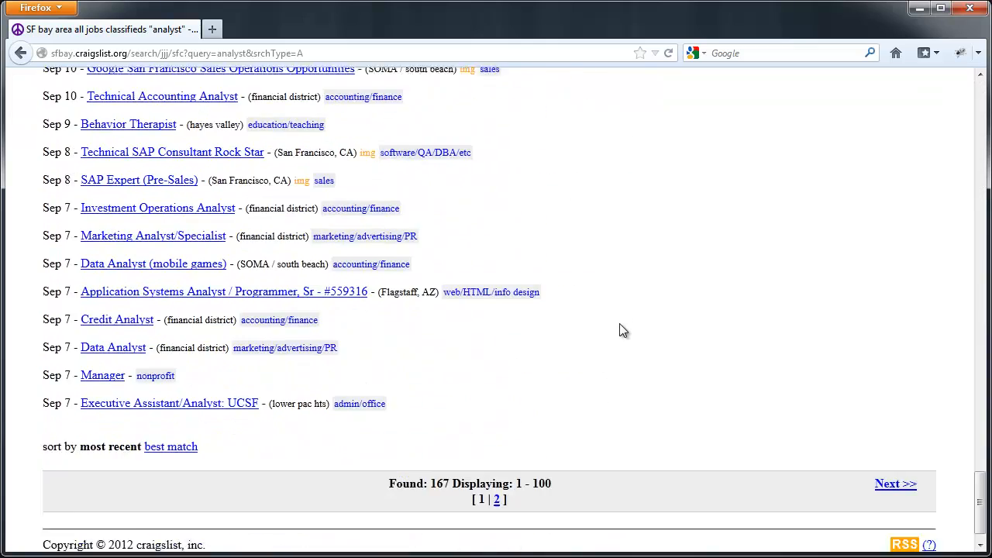
pyautogui.click(903, 545)
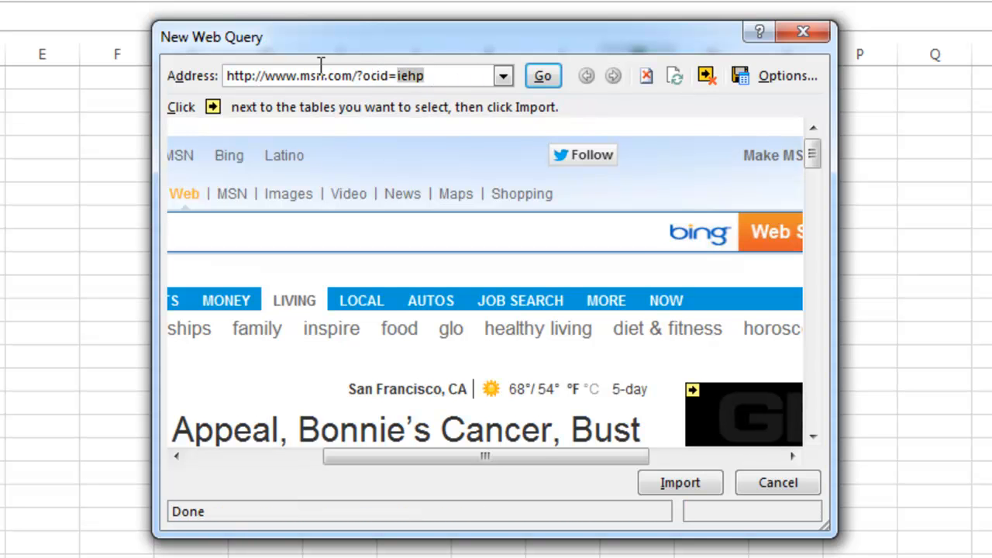
# Load the craigslist URL ending 'analyst&srchType=A&format=rss' in the web query preview.
pyautogui.write('analyst&srchType=A&format=rss')
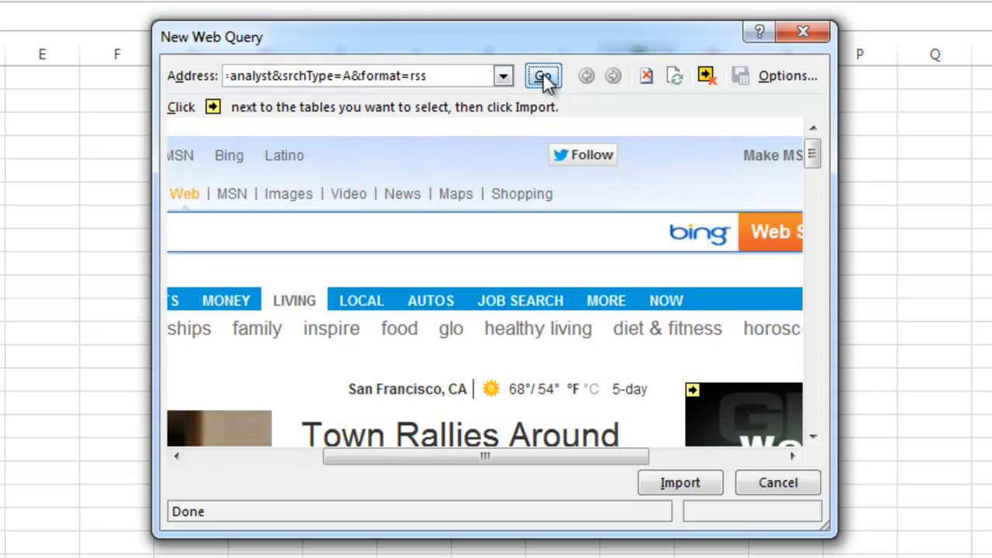
pyautogui.click(542, 75)
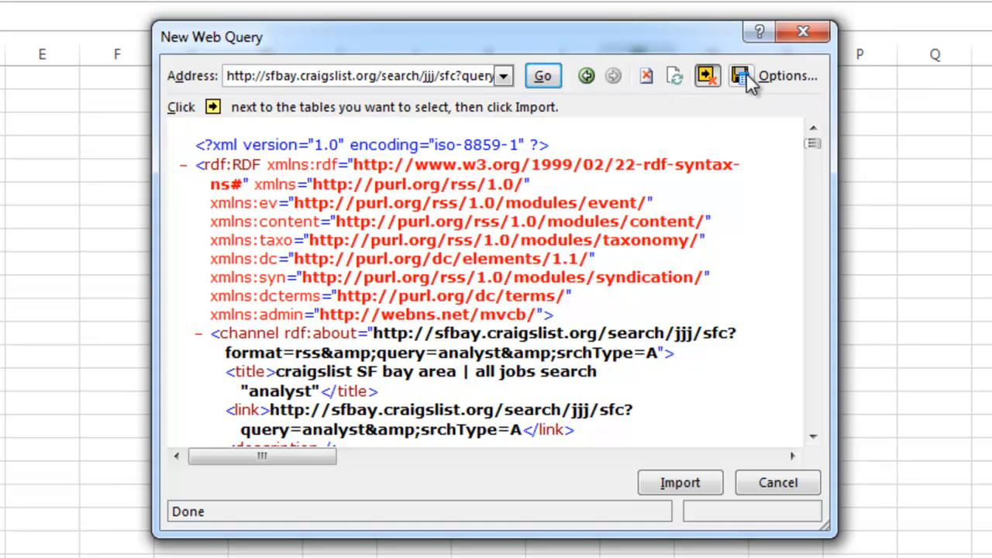
pyautogui.click(740, 75)
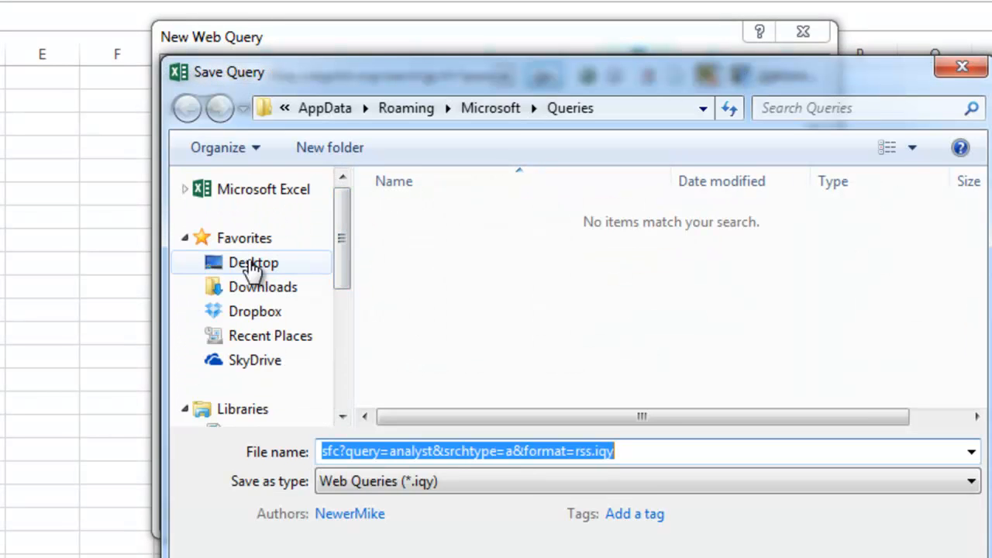
# Save the web query to the Desktop as a query file named 'test'.
pyautogui.click(253, 262)
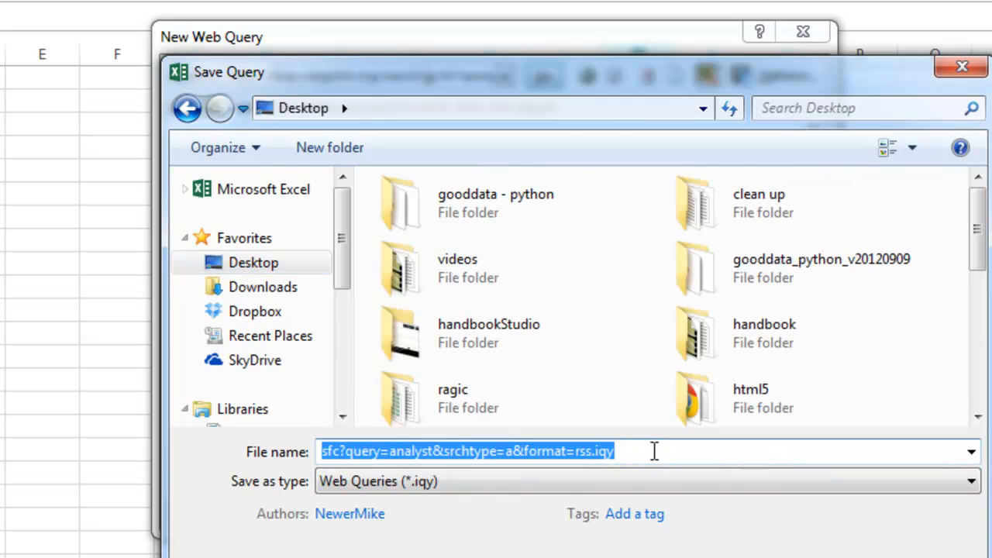
pyautogui.write('test')
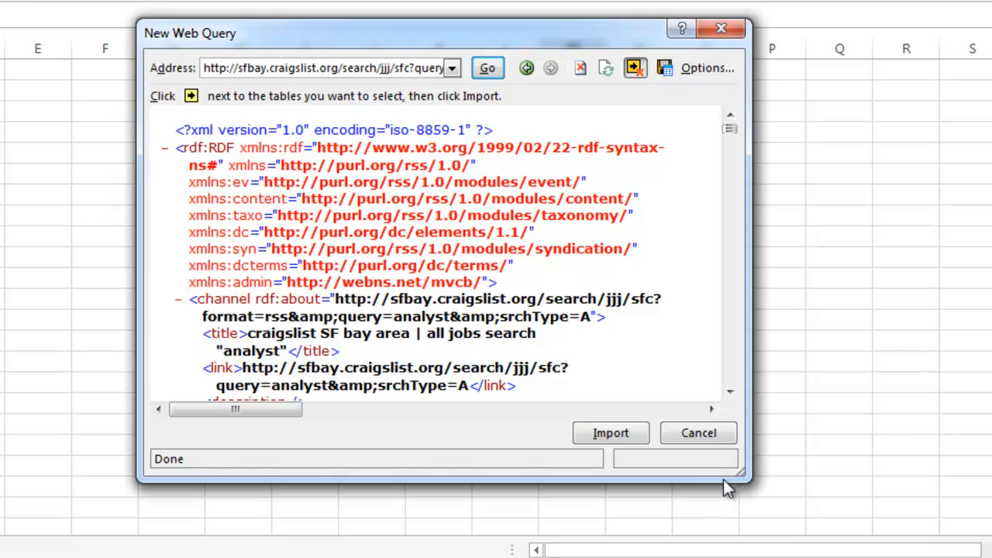
pyautogui.click(697, 433)
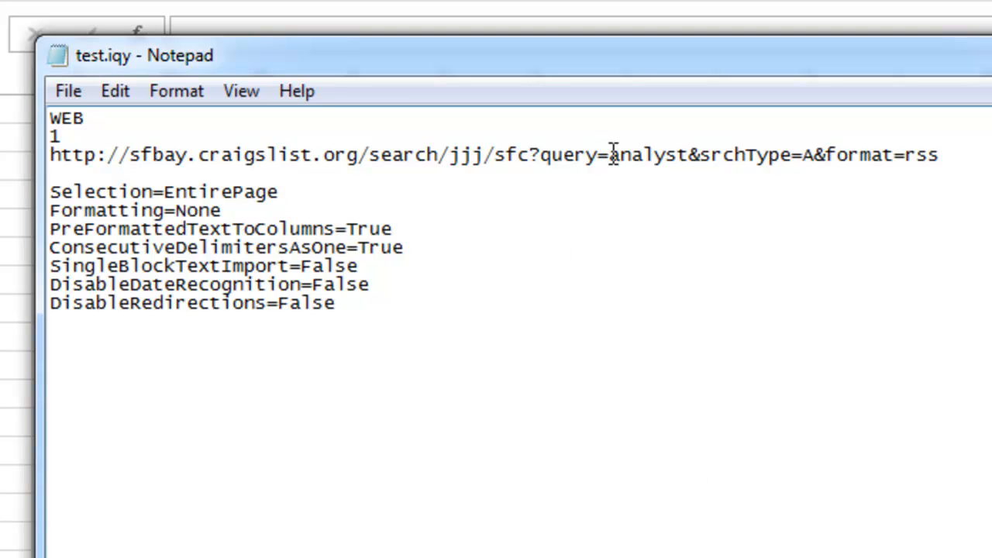
# Replace 'analyst' in the query URL with ["Query", "Enter a Keyword"].
pyautogui.doubleClick(650, 155)
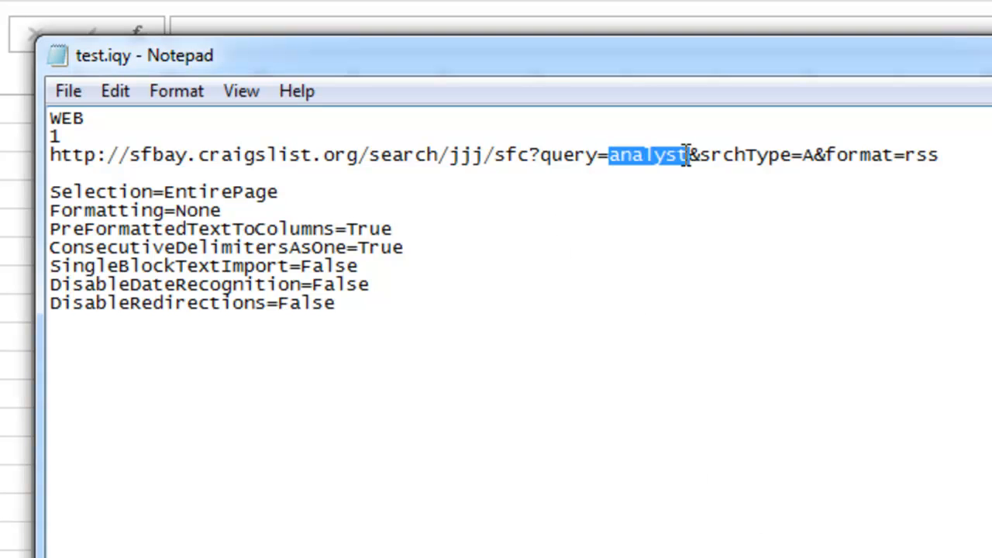
pyautogui.write('["Query", "Enter a Keyword"]')
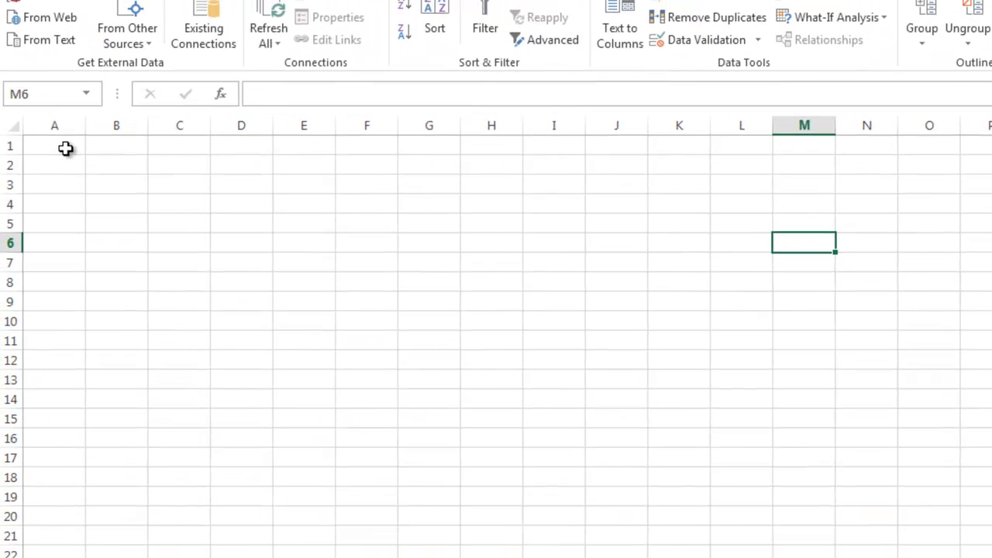
# Enter 'Search' in A1 and the keyword 'Analyst' in A2.
pyautogui.click(54, 145)
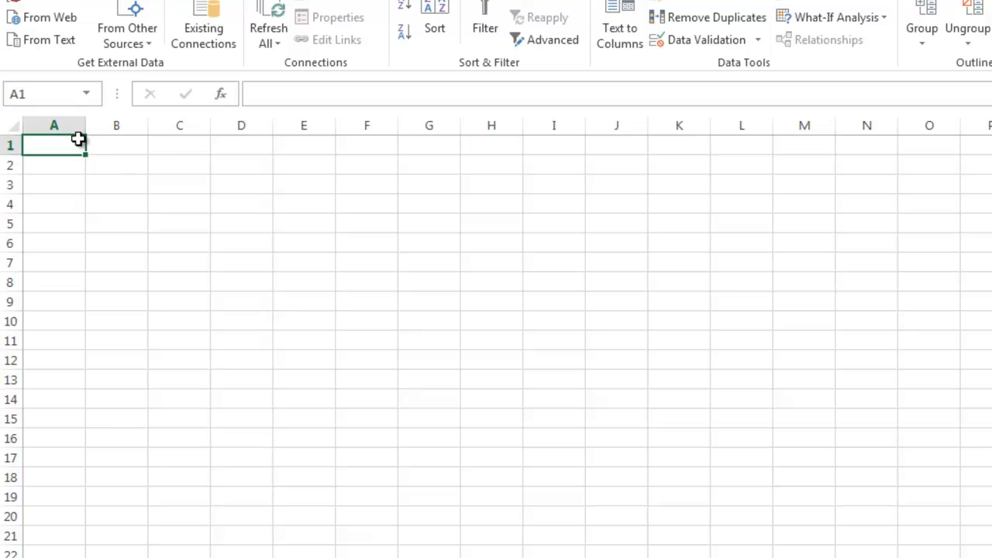
pyautogui.write('Sear')
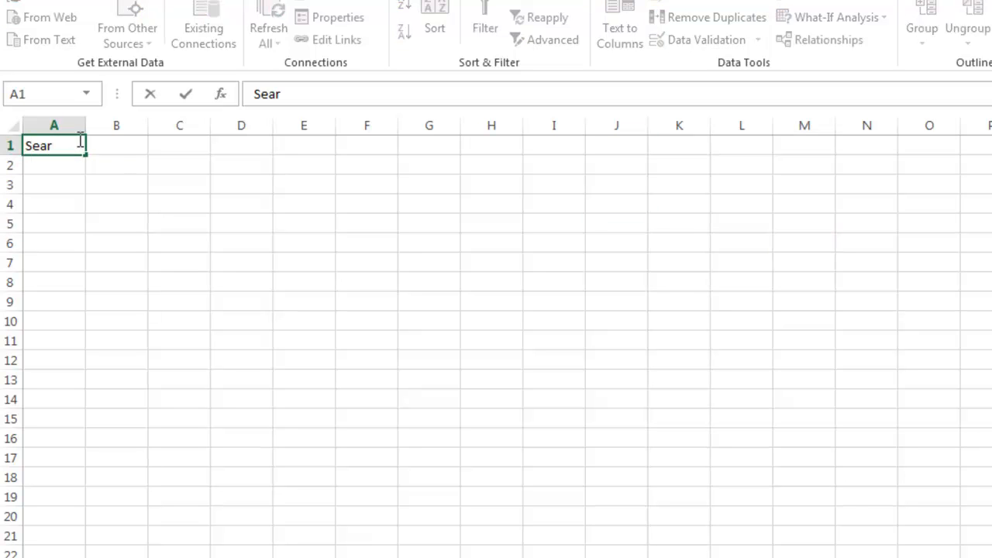
pyautogui.write('ch')
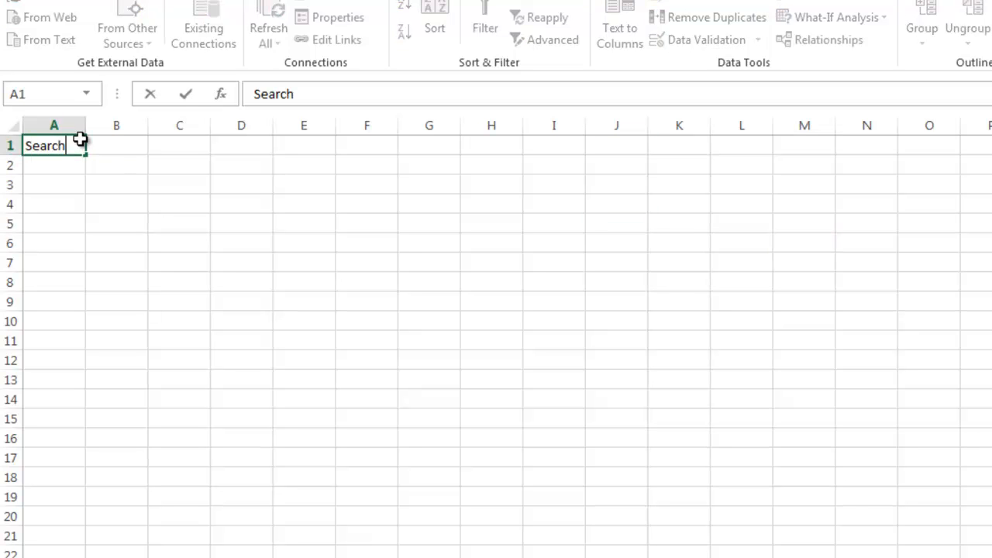
pyautogui.press('Return')
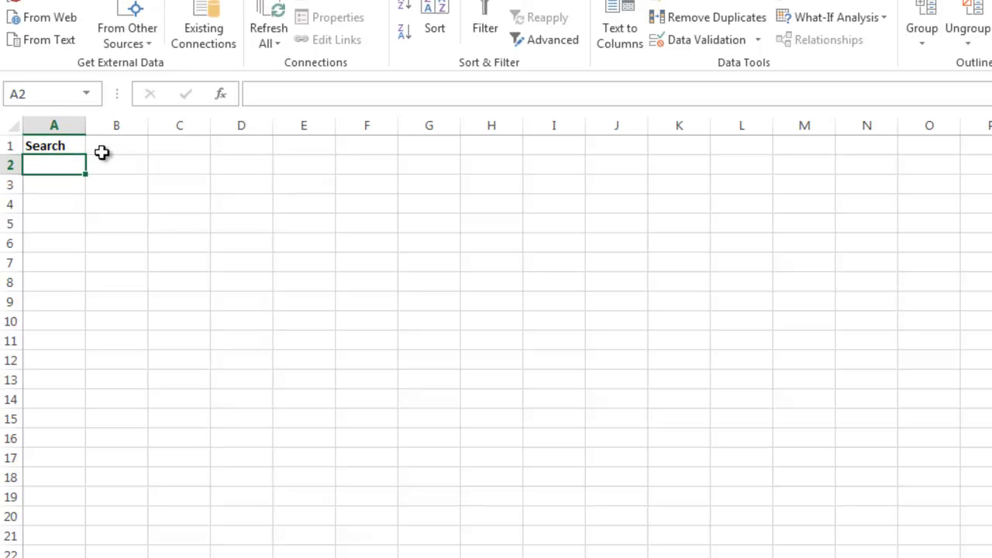
pyautogui.write('Anal')
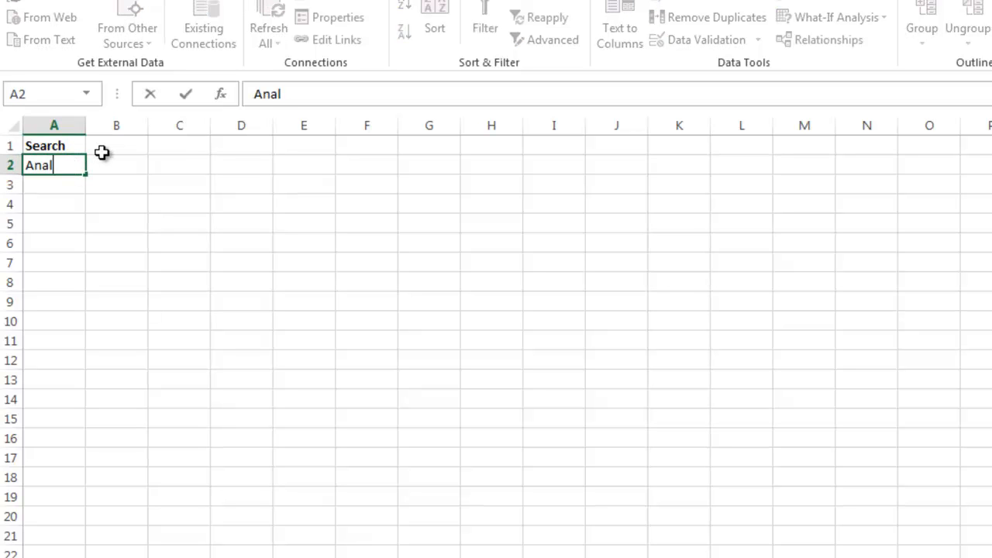
pyautogui.write('yst')
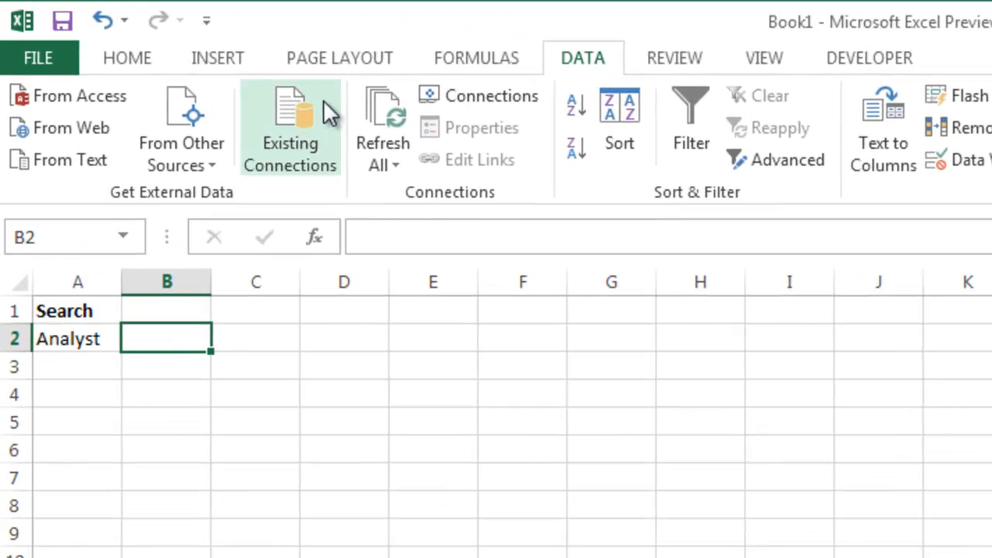
# Browse existing connections for more and open test.iqy from the Desktop.
pyautogui.click(290, 128)
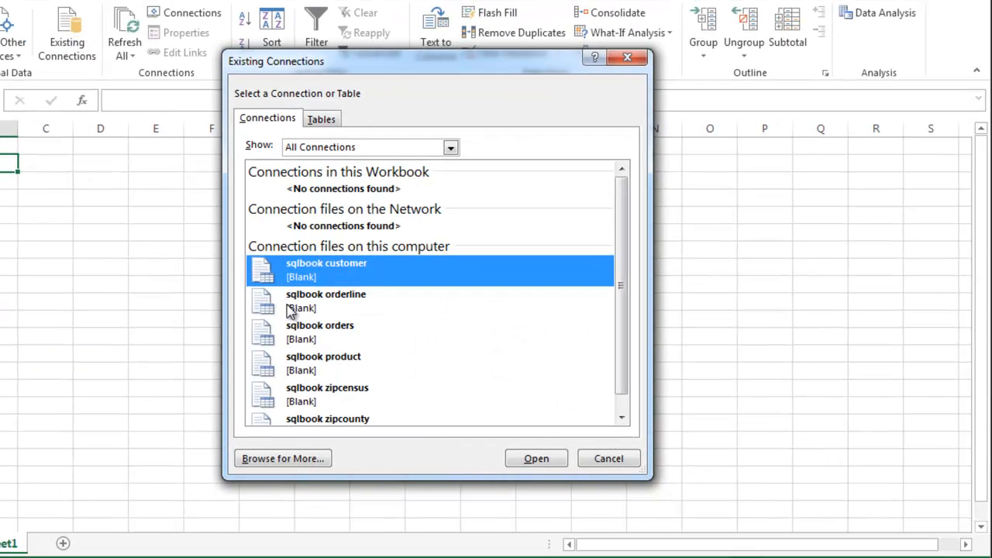
pyautogui.click(283, 458)
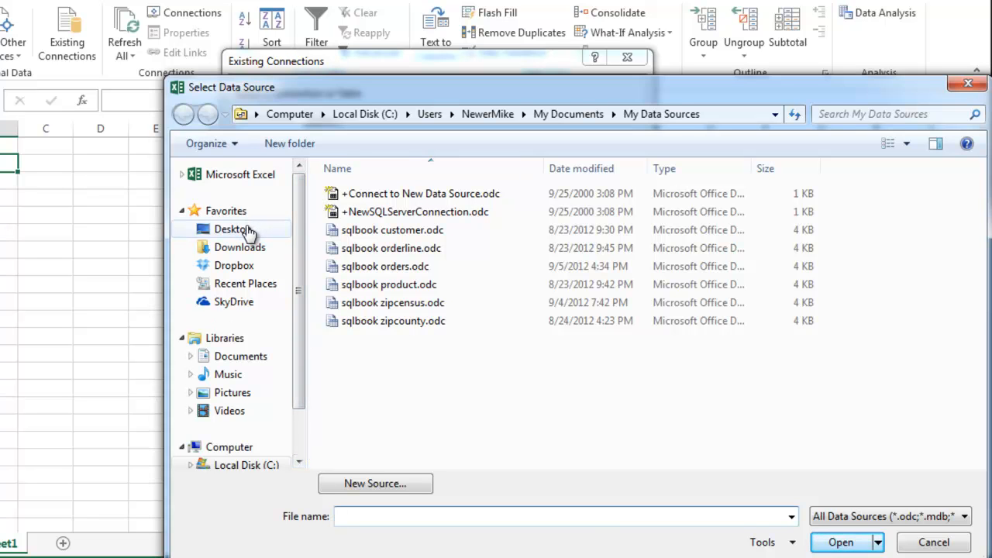
pyautogui.click(232, 229)
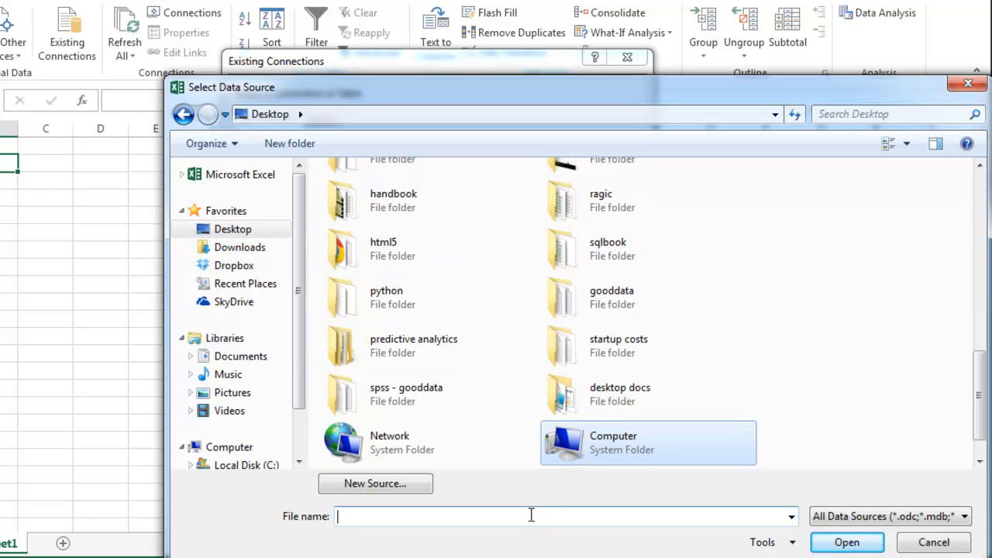
pyautogui.write('test.iqy')
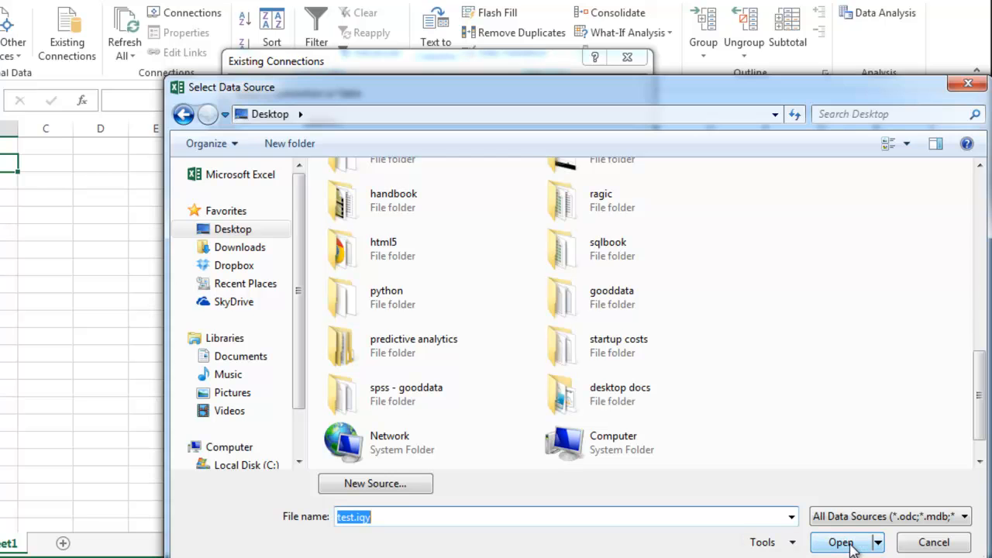
pyautogui.click(840, 542)
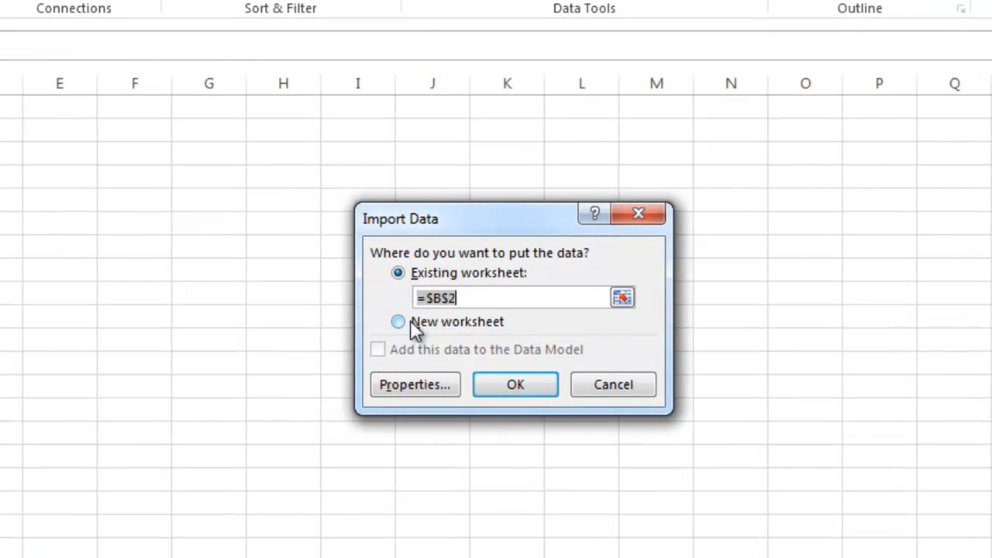
# Choose a new worksheet as the import destination and confirm.
pyautogui.click(397, 321)
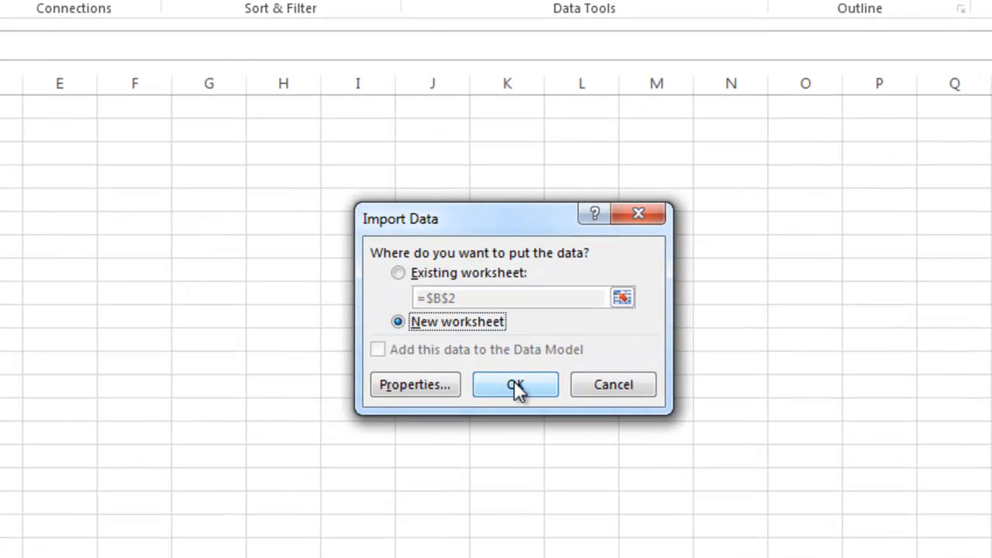
pyautogui.click(514, 384)
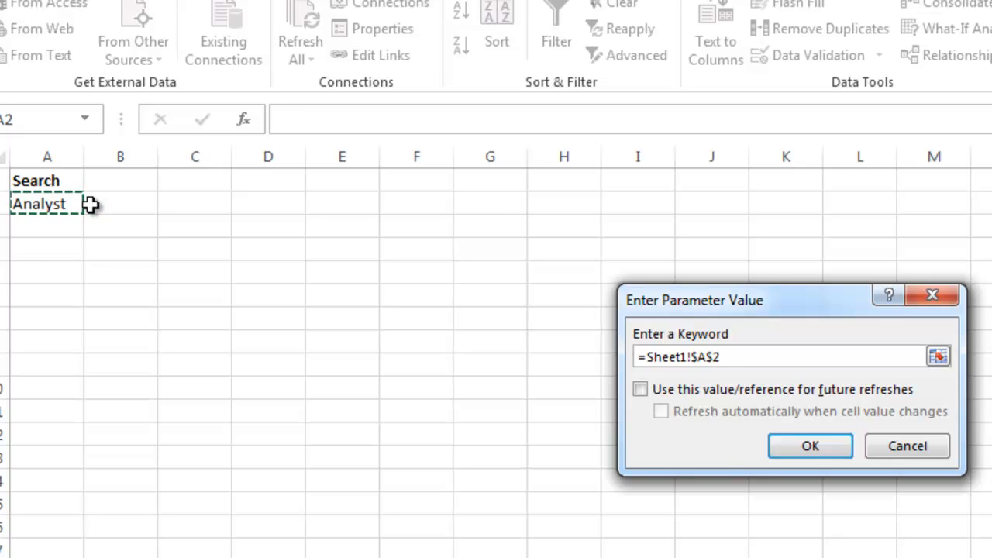
pyautogui.moveTo(625, 410)
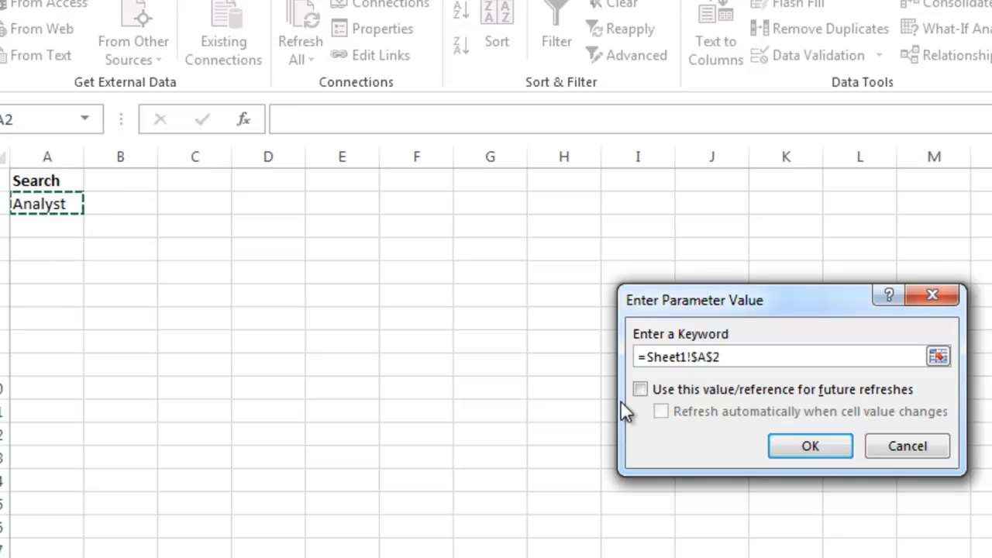
# Keep Sheet1!$A$2 as the keyword for future refreshes and refresh whenever it changes.
pyautogui.click(640, 389)
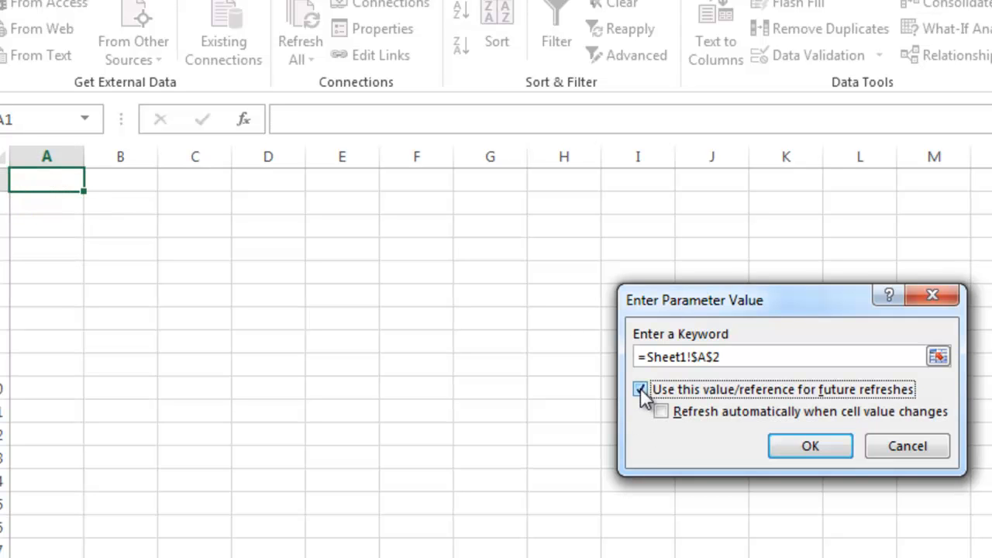
pyautogui.click(661, 411)
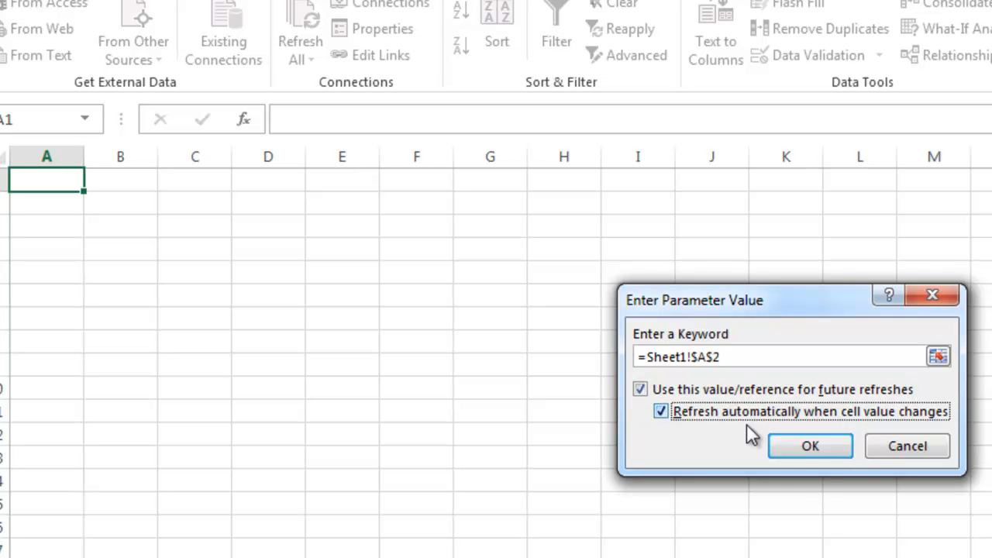
pyautogui.click(809, 446)
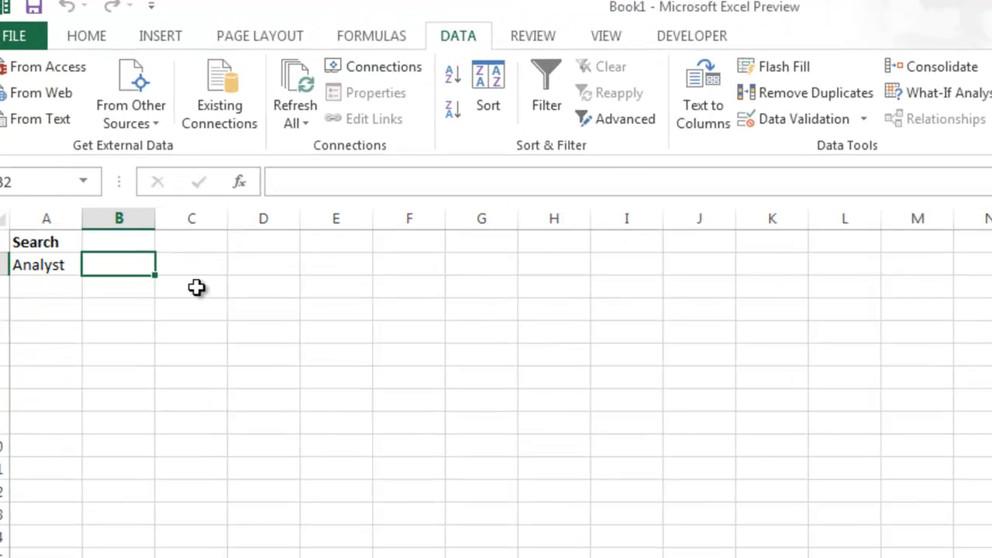
# Enter headers Date, Title, Link and Description in C1:F1 and make them bold.
pyautogui.write('Date')
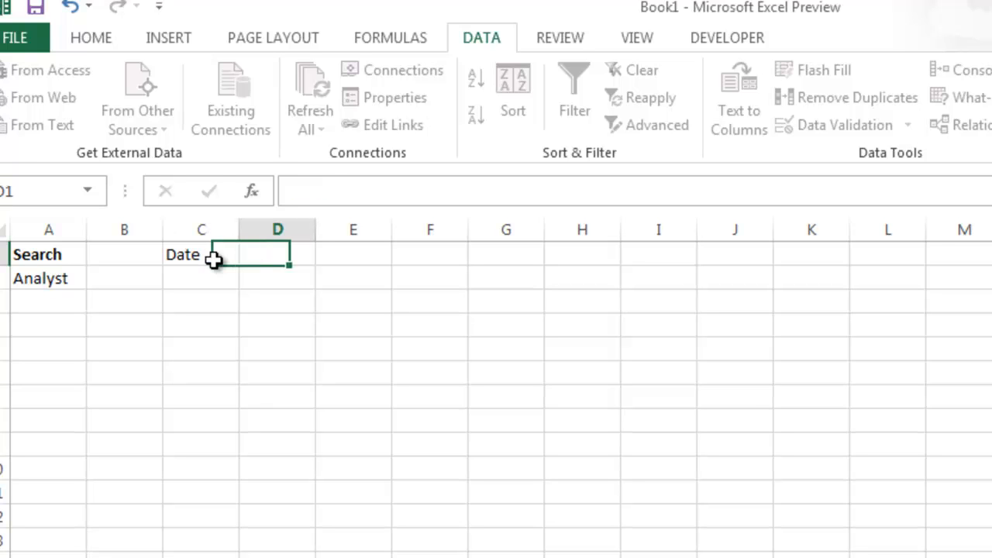
pyautogui.write('Title')
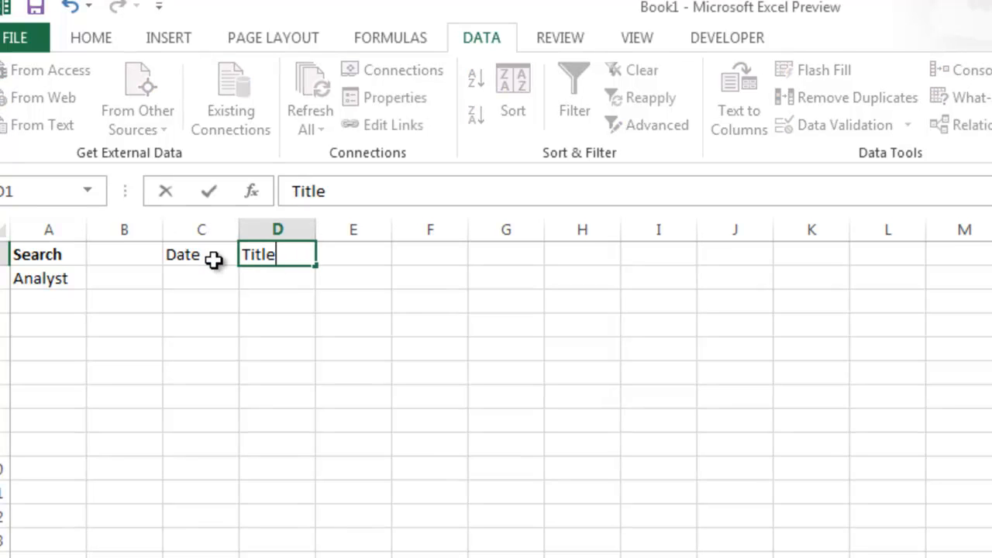
pyautogui.write('Link')
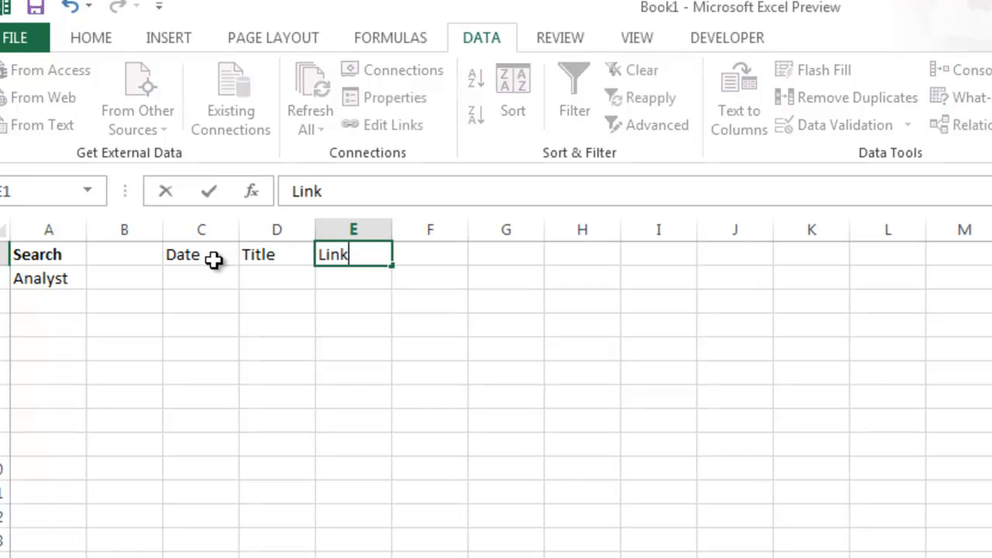
pyautogui.write('Description')
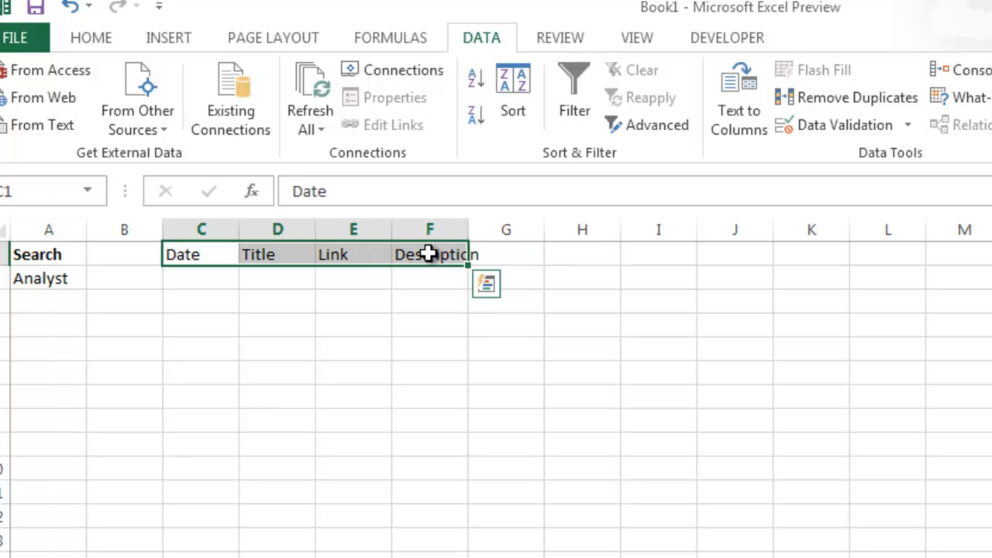
pyautogui.click(202, 279)
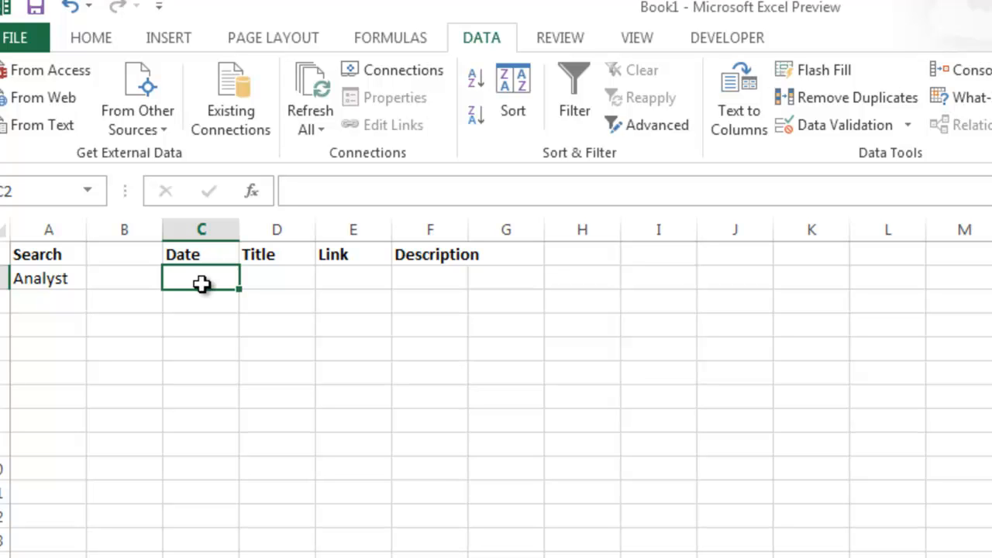
# Start the C2 date formula by switching to Sheet2 and locating the imported feed's date column.
pyautogui.write('=')
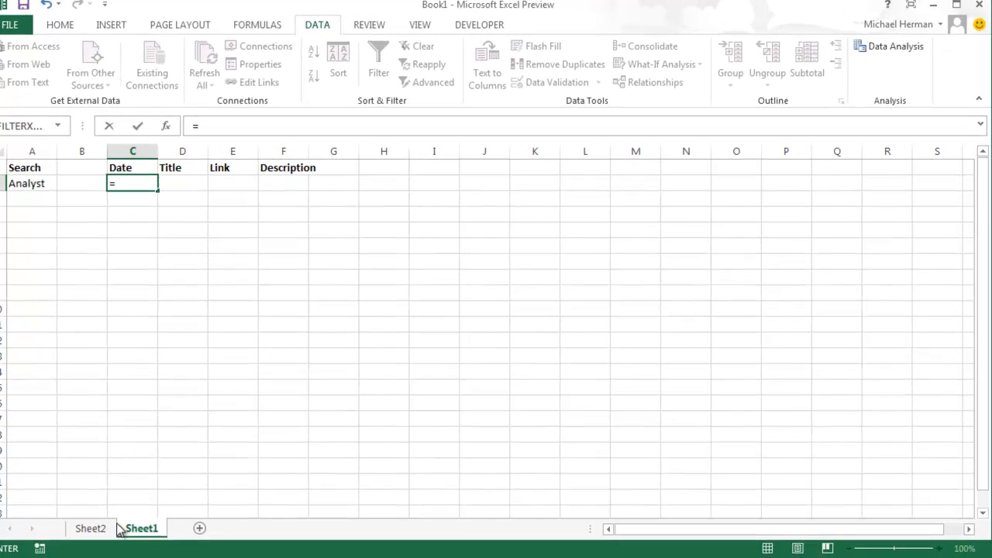
pyautogui.click(90, 528)
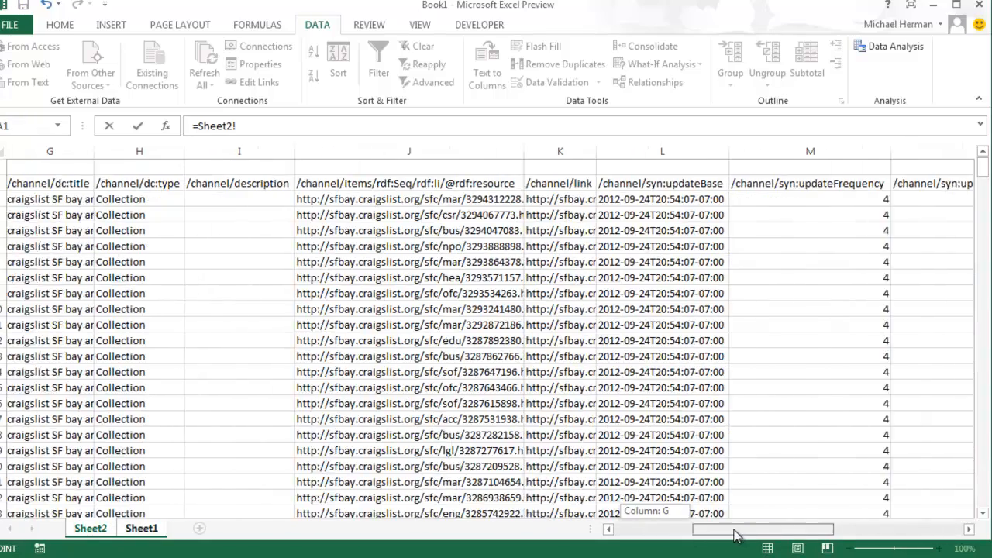
pyautogui.hscroll(3)
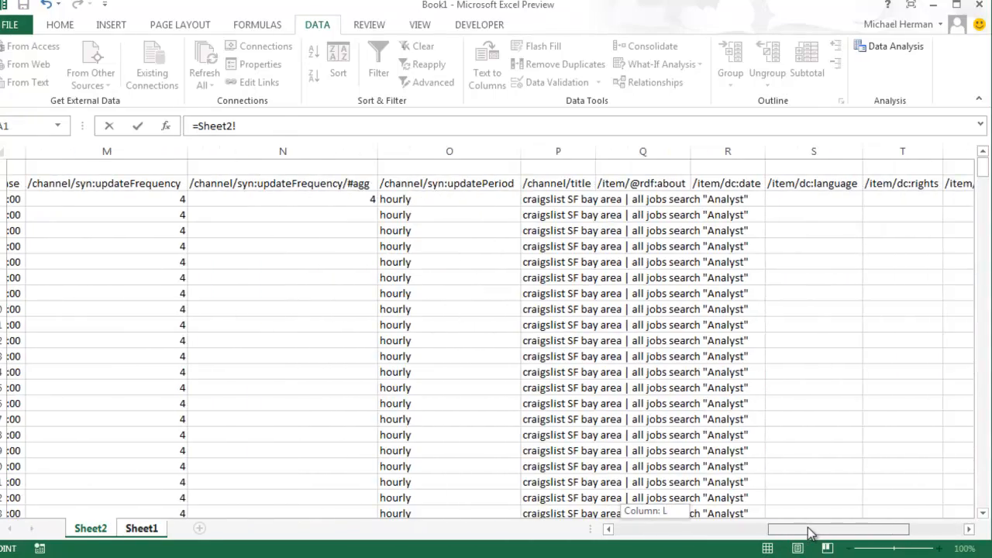
pyautogui.hscroll(3)
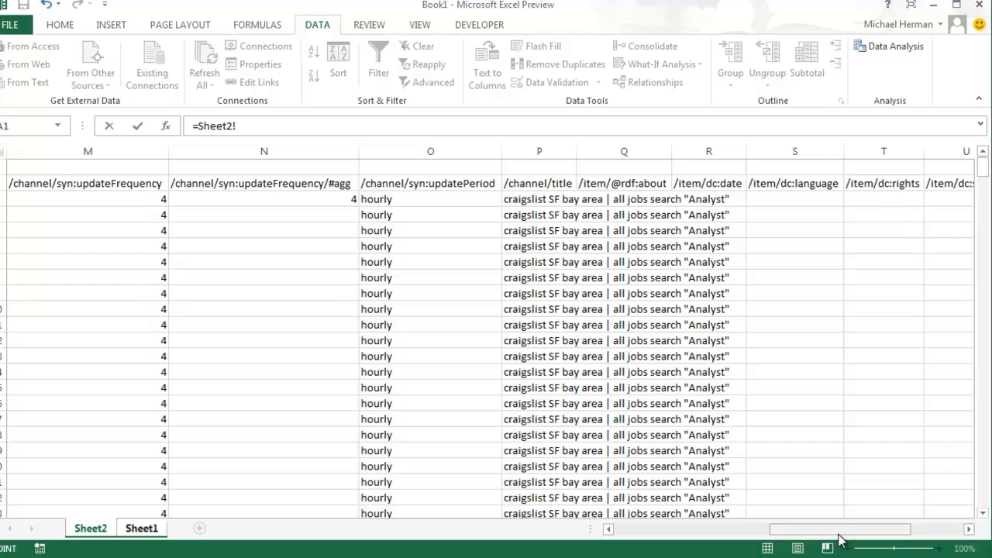
pyautogui.hscroll(3)
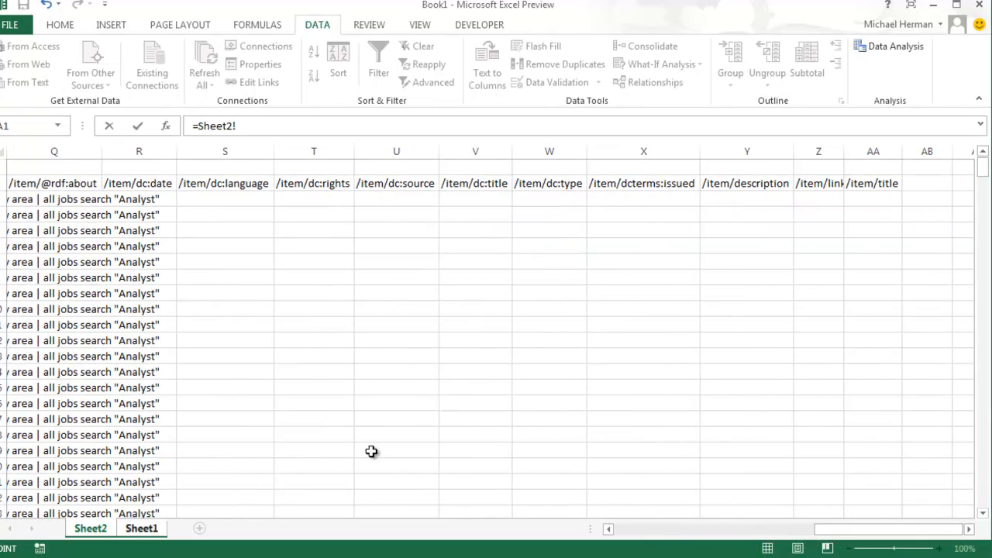
pyautogui.scroll(-3)
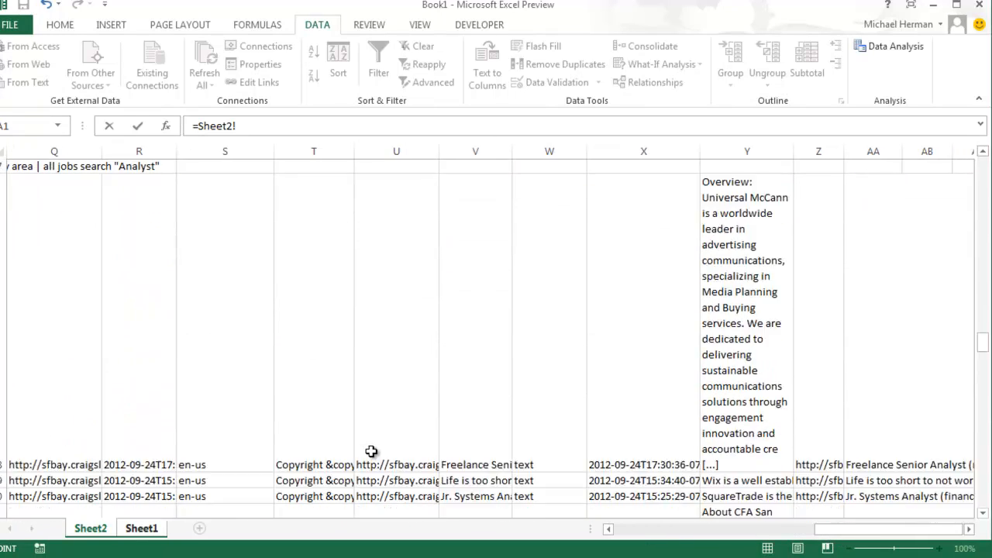
pyautogui.scroll(3)
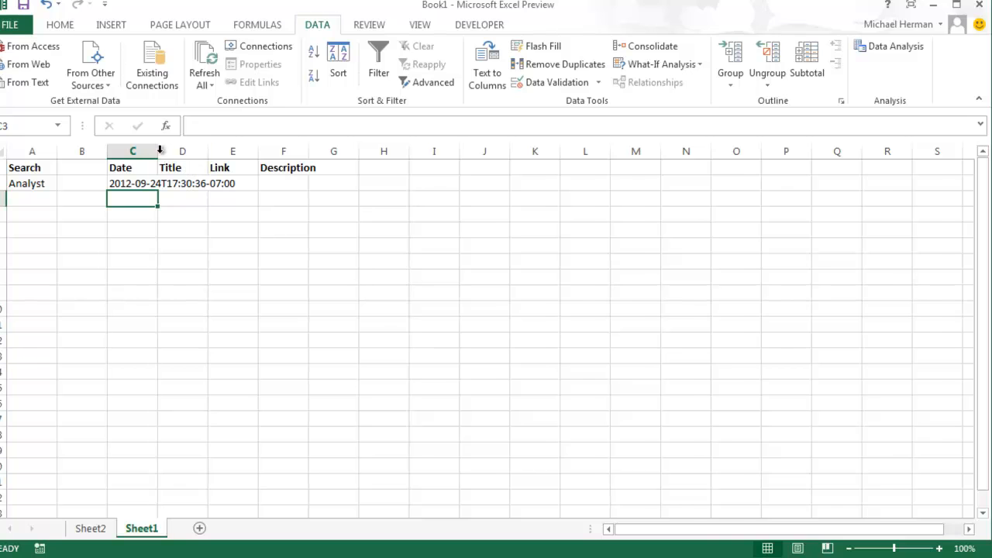
# Reference the first listing's title in D2 and link in E2 from Sheet2, widening column D.
pyautogui.write('=Sheet2!')
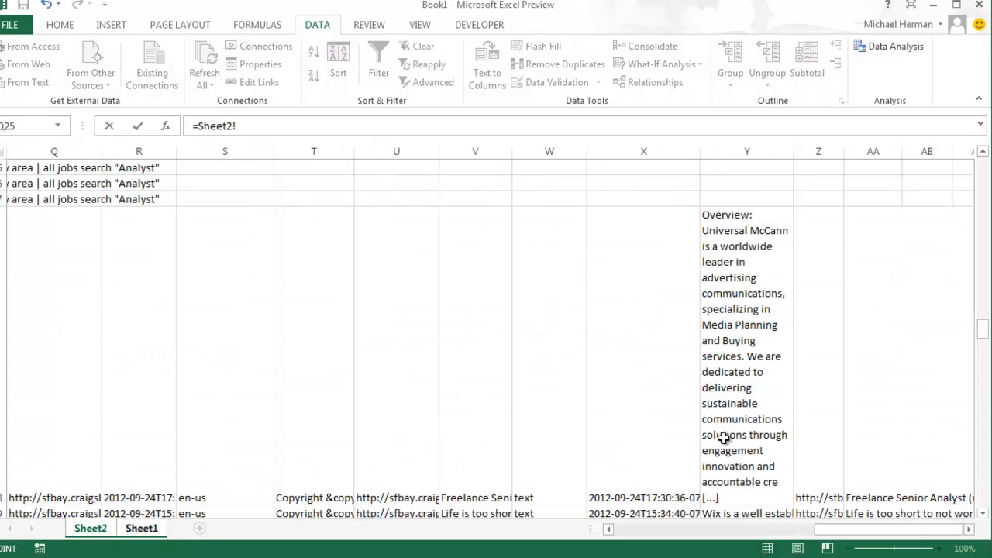
pyautogui.scroll(3)
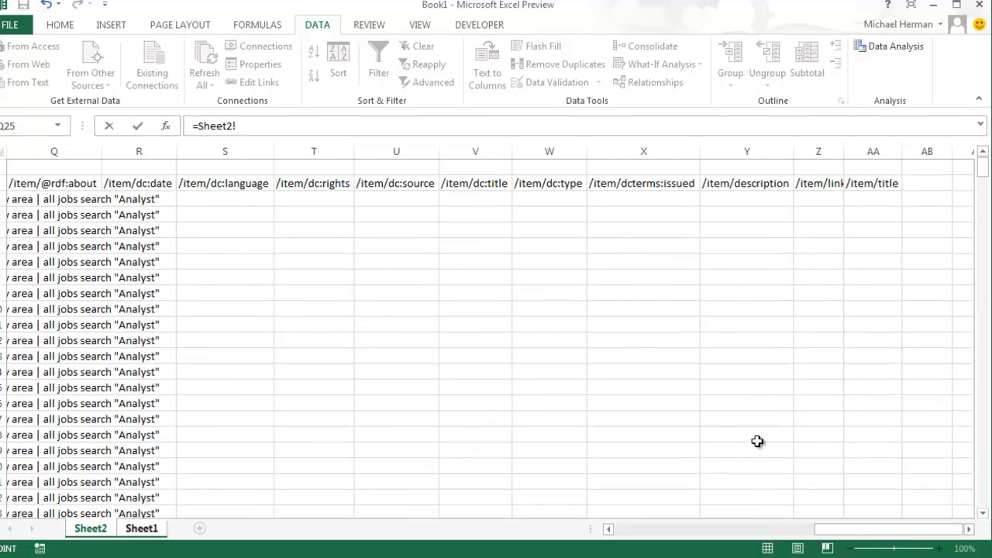
pyautogui.scroll(-3)
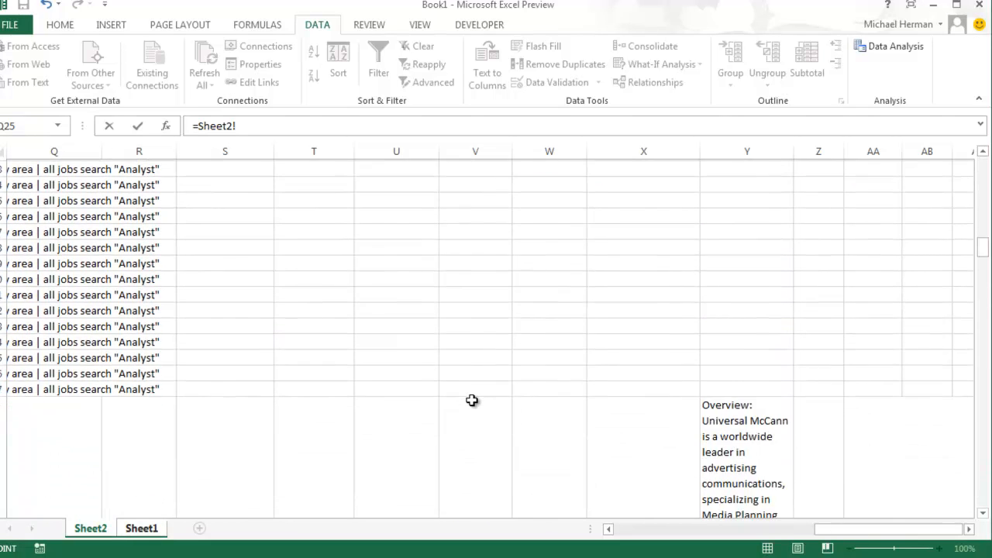
pyautogui.scroll(-3)
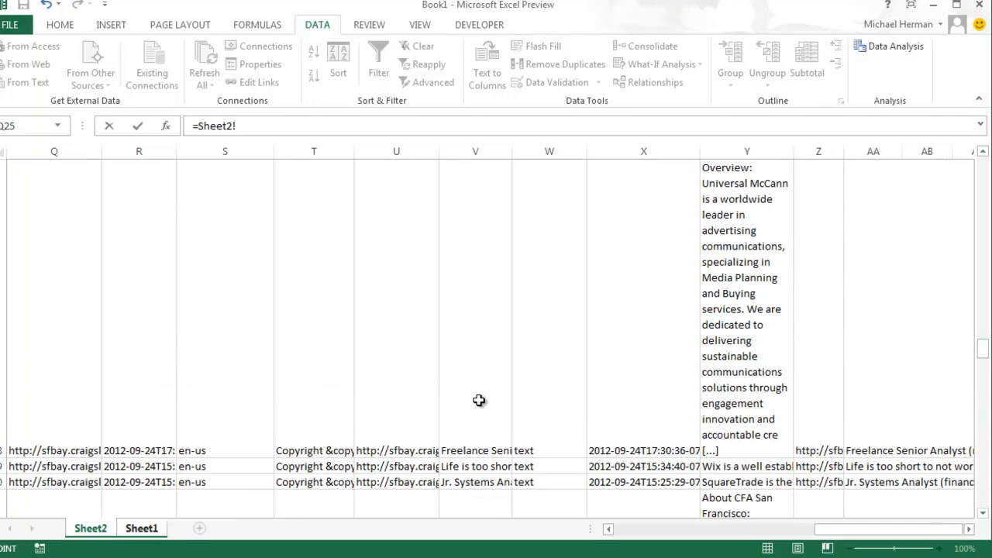
pyautogui.click(141, 528)
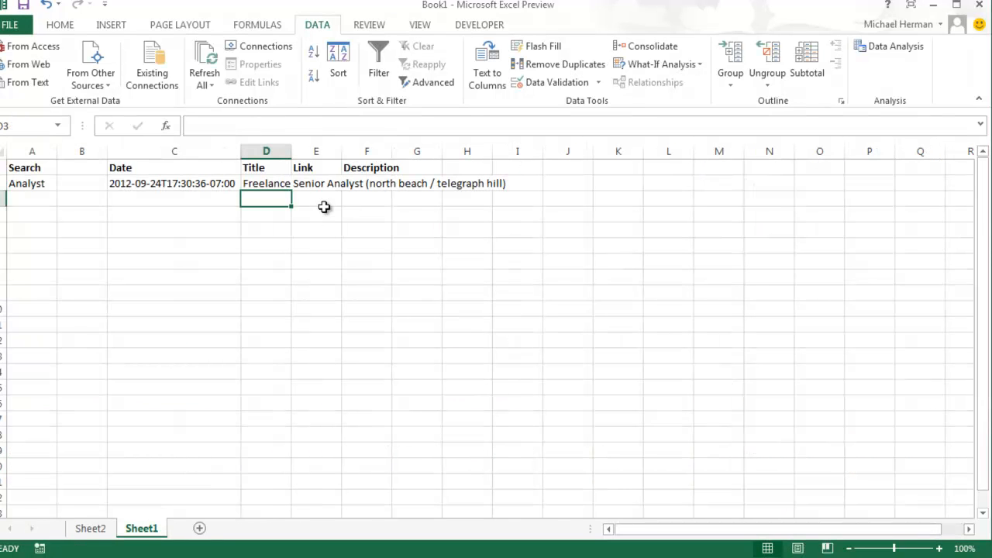
pyautogui.moveTo(290, 151); pyautogui.dragTo(517, 151)
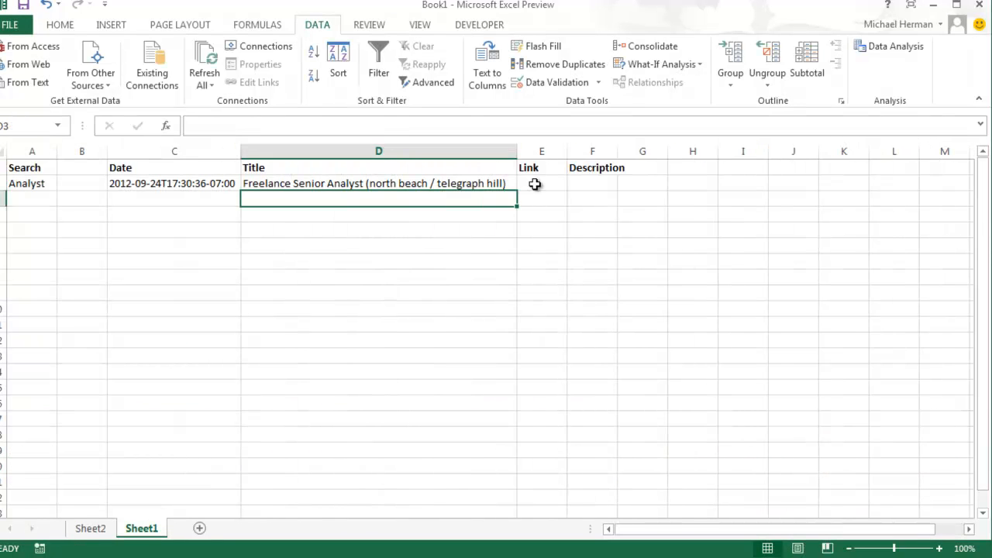
pyautogui.write('=Sheet2!Z28')
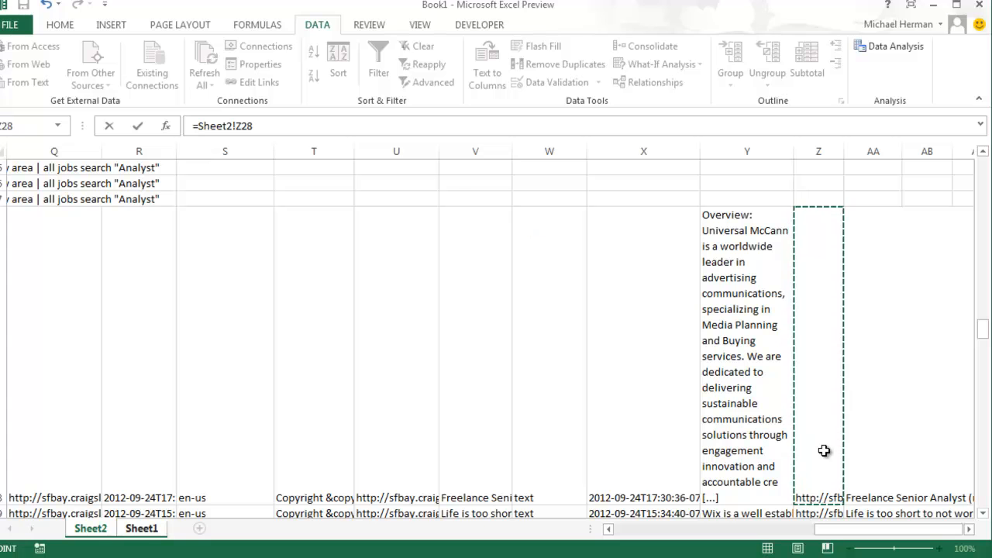
pyautogui.click(141, 528)
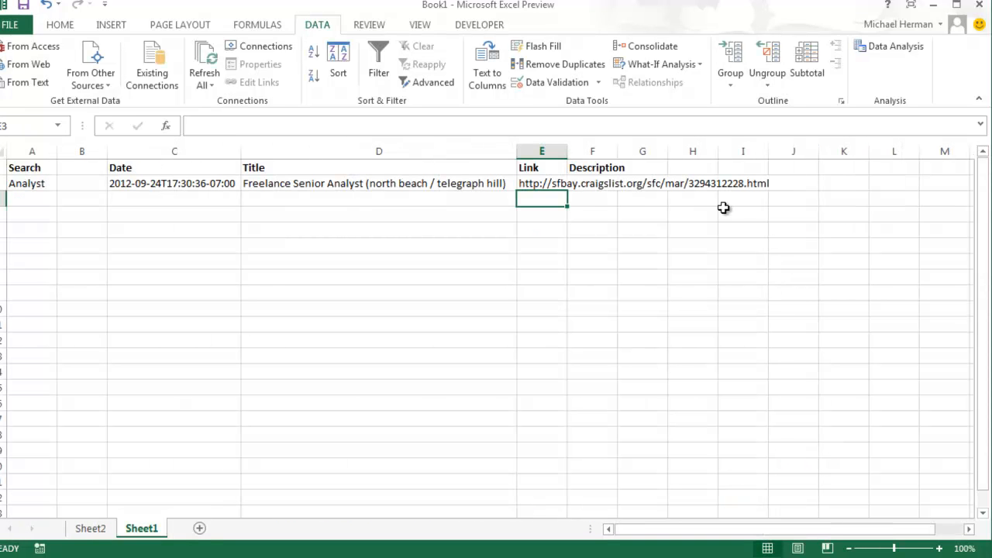
pyautogui.moveTo(570, 151)
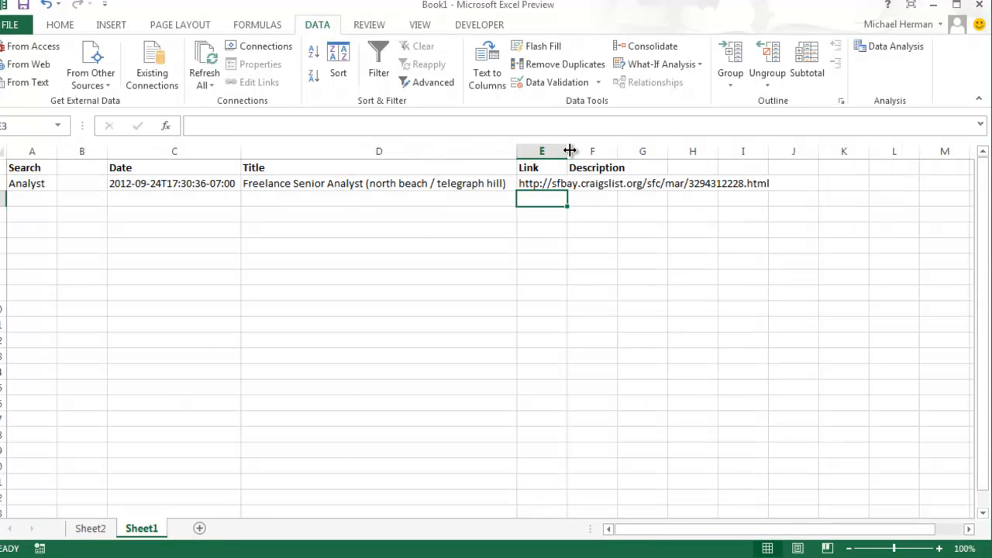
# Widen column E to fit the link and start referencing the first listing's description from Sheet2.
pyautogui.moveTo(570, 151); pyautogui.dragTo(779, 151)
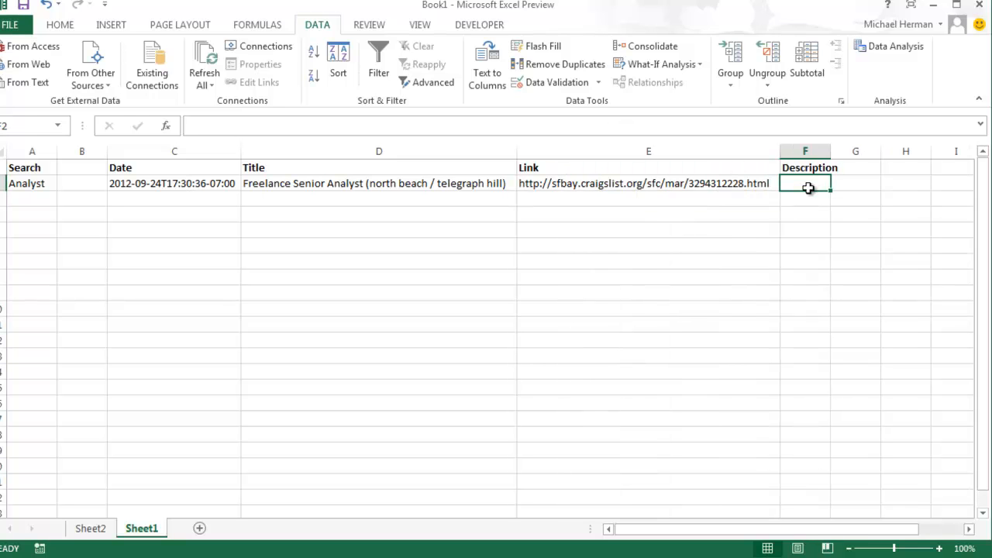
pyautogui.click(89, 528)
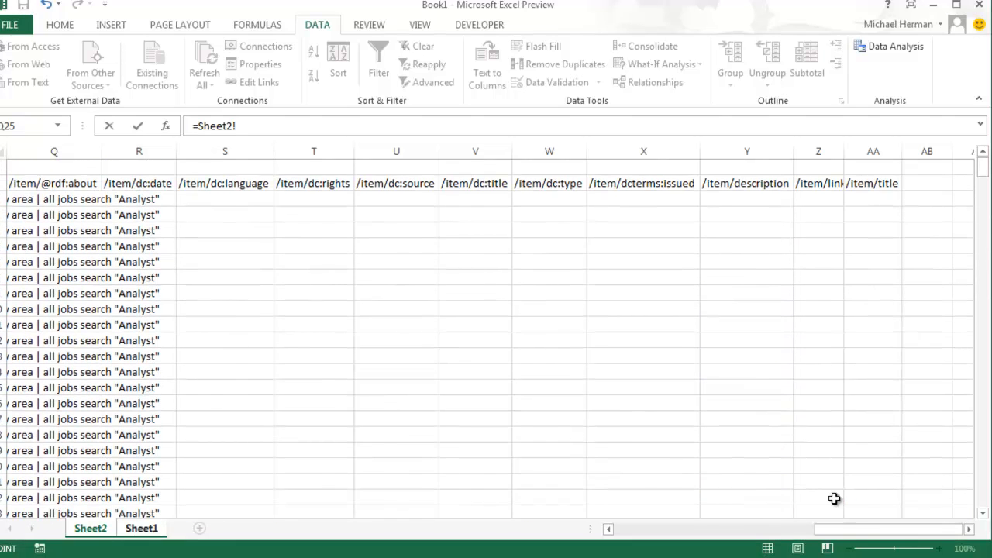
pyautogui.scroll(-3)
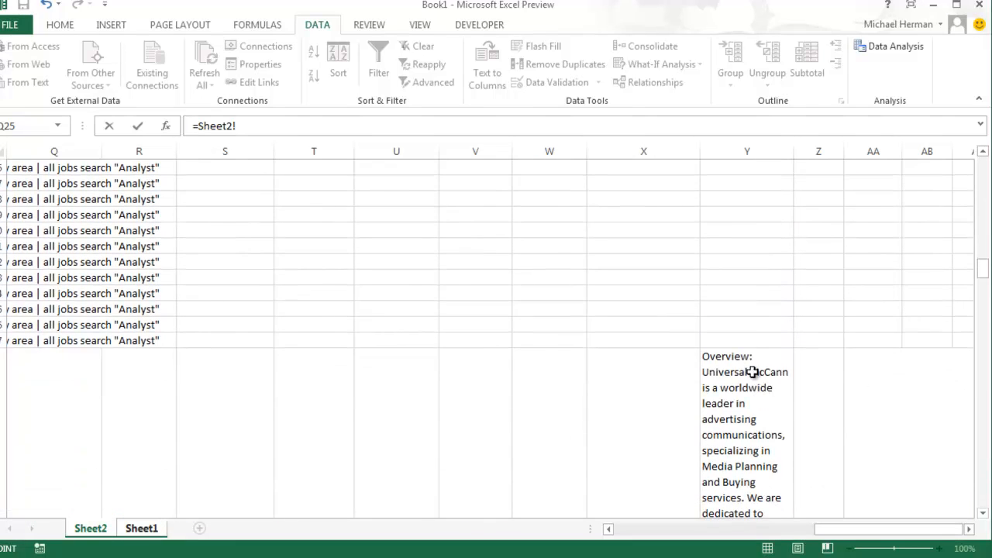
pyautogui.scroll(-3)
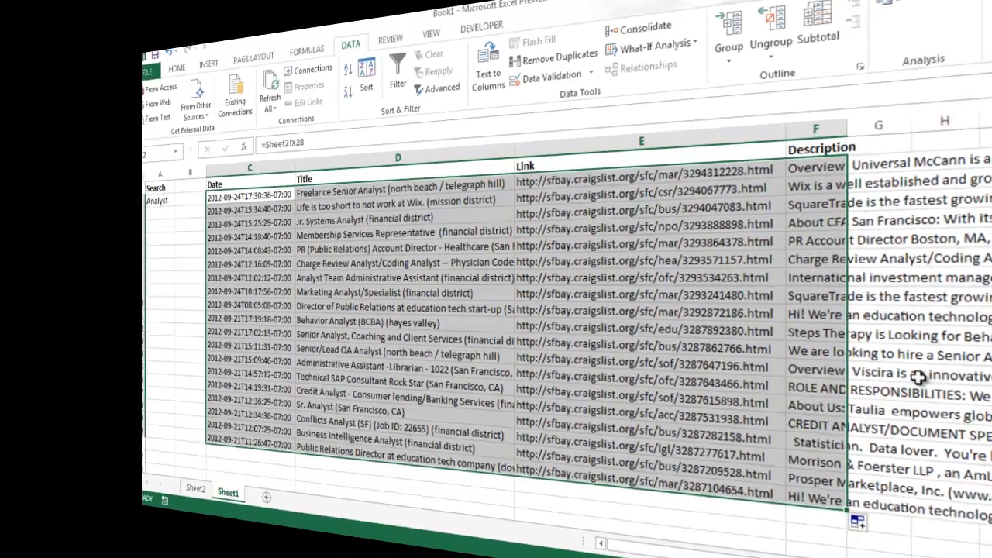
# Fill the Date, Title, Link and Description formulas down for all listings and colour the header row yellow.
pyautogui.click(60, 24)
pyautogui.write('A')
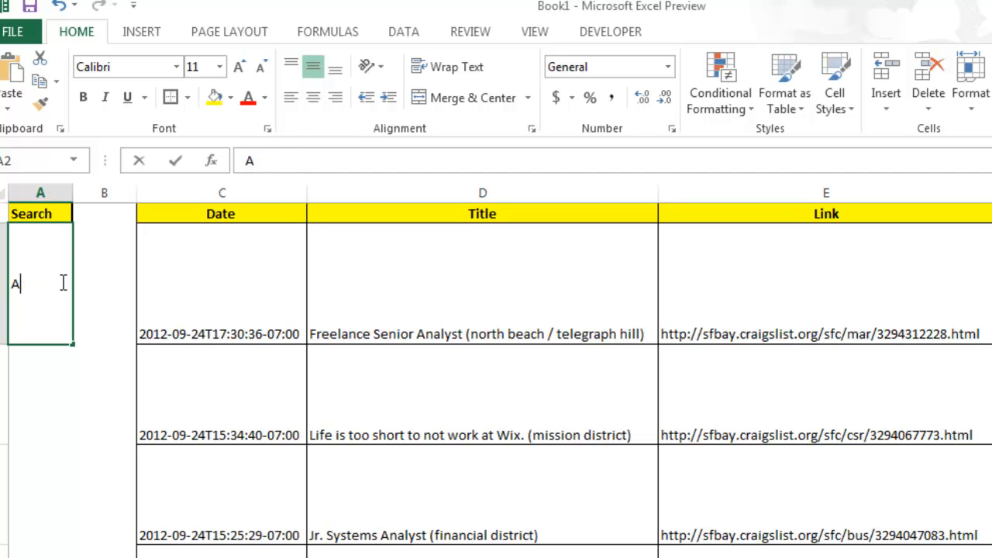
# Replace the search keyword with Accountant so the job listings refresh.
pyautogui.write('ccounta')
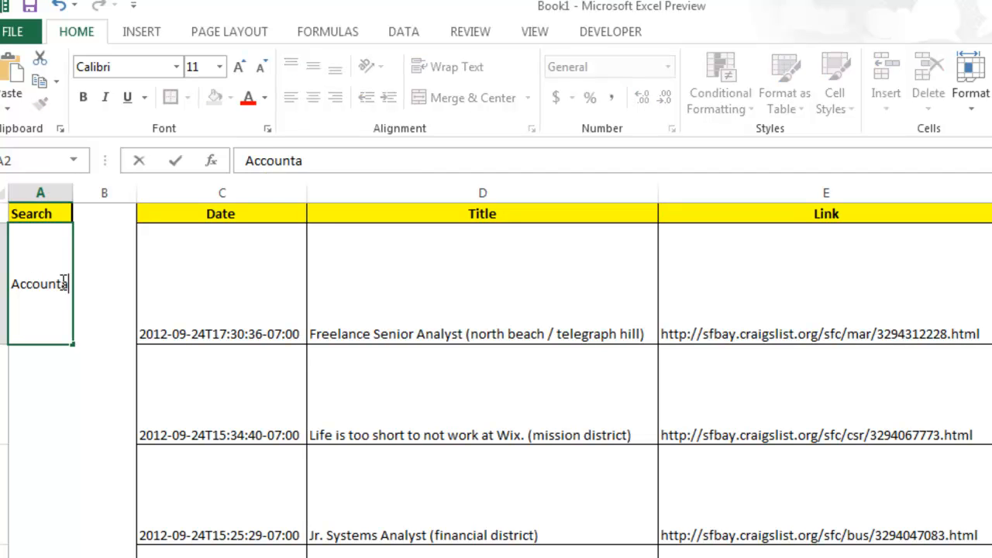
pyautogui.press('enter')
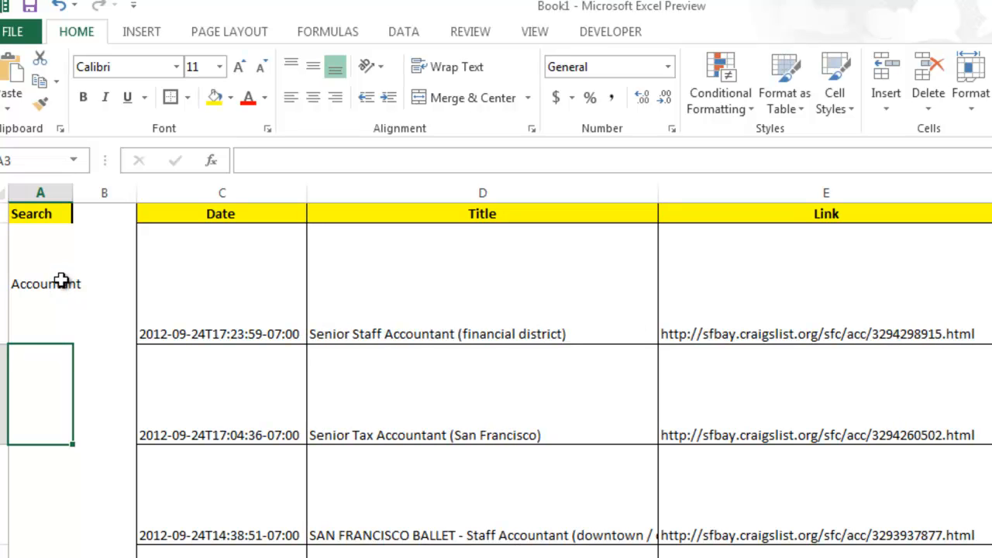
# Enter Java as the next search keyword in A2 after trying CPA.
pyautogui.click(40, 283)
pyautogui.write('CPA')
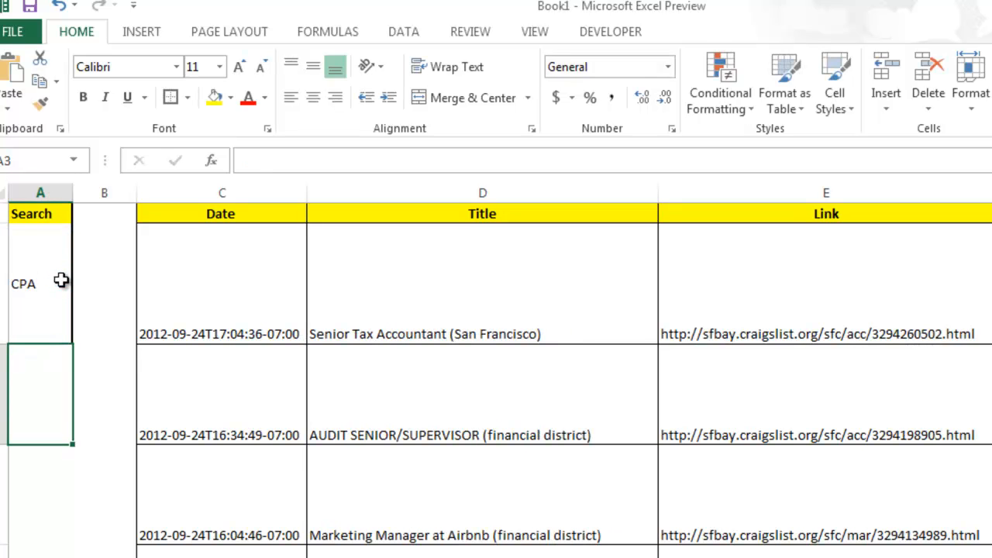
pyautogui.click(40, 284)
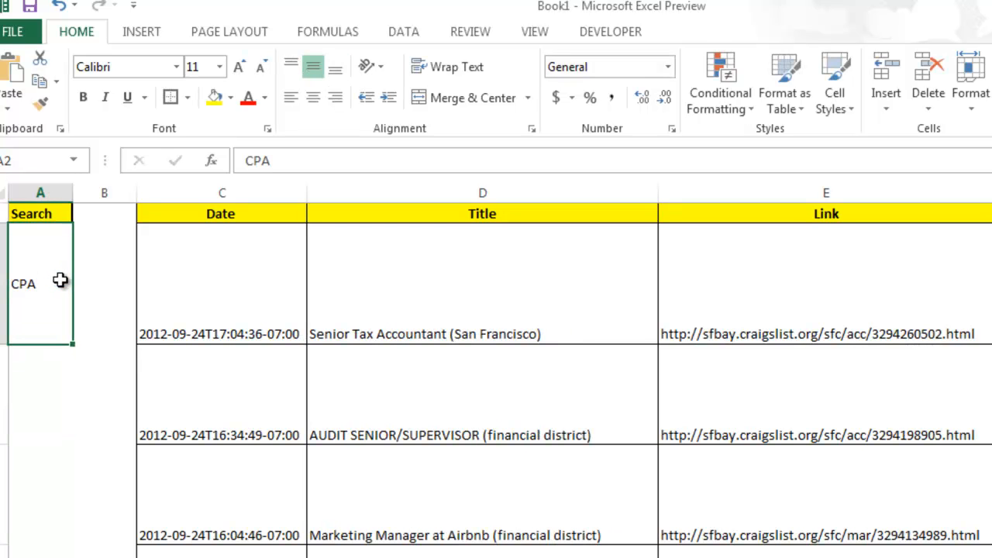
pyautogui.write('Java')
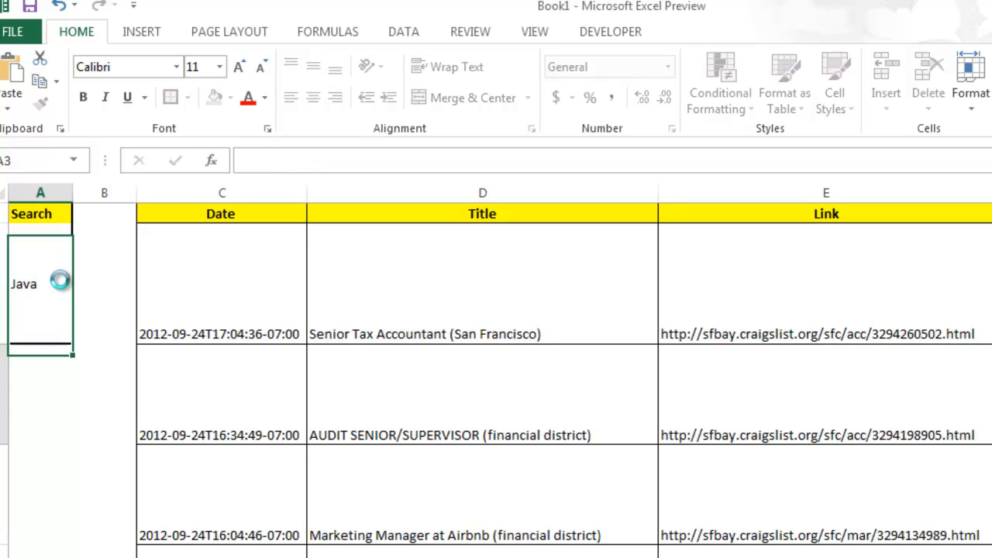